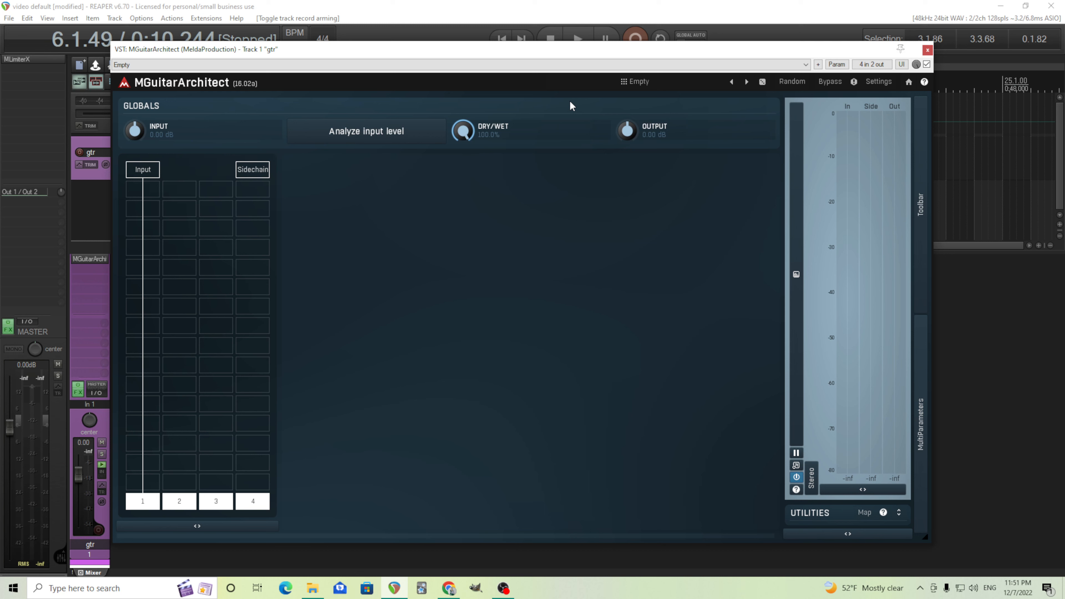
mouse_move(144, 251)
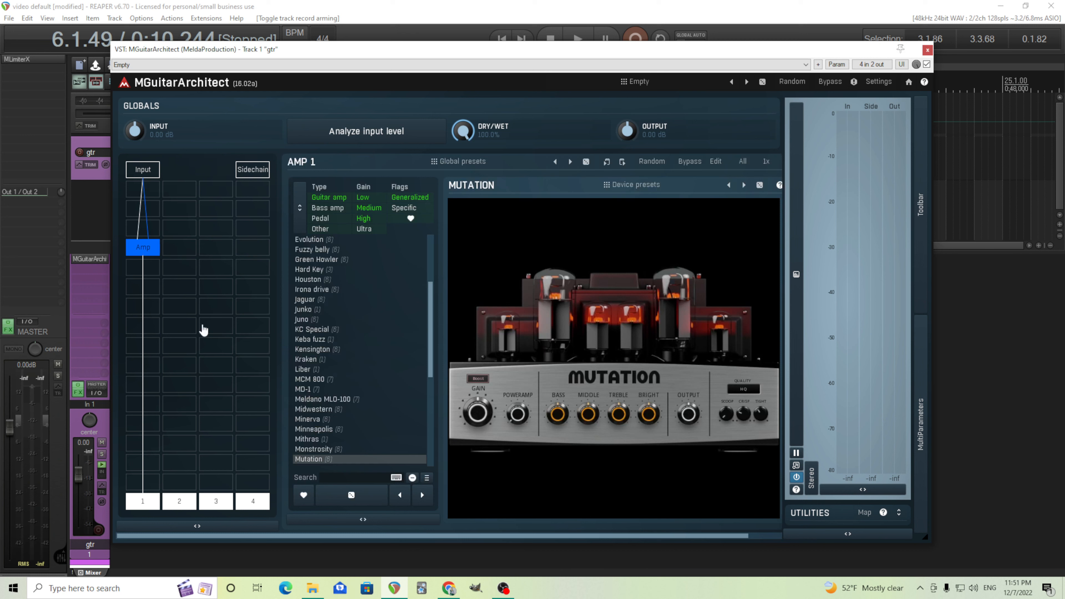
- Add a Freeman cabinet under the Mutation amp and select the next empty slot for a new module
click(312, 329)
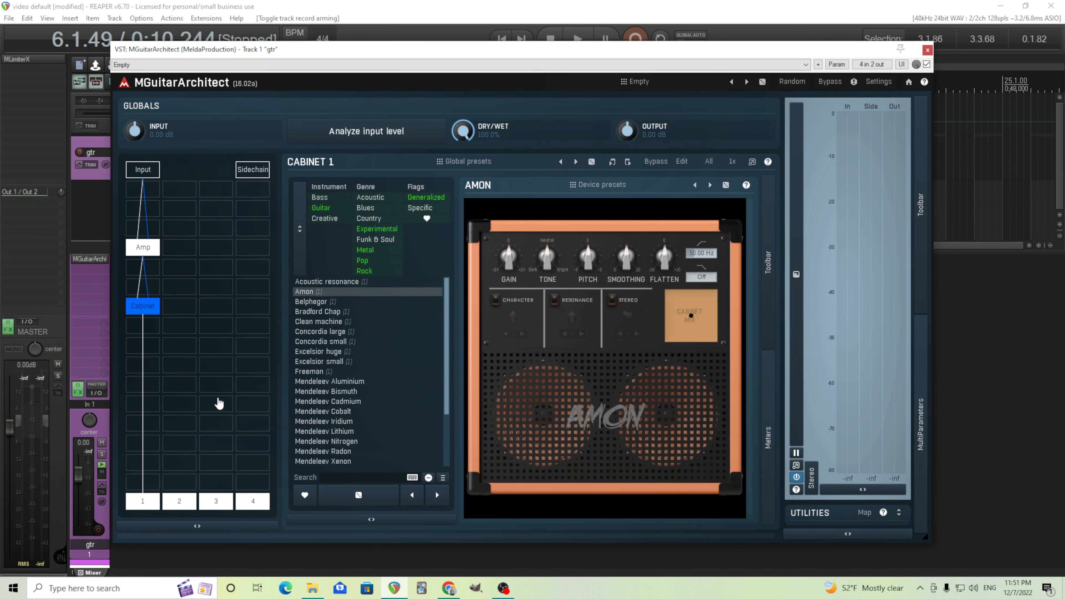
click(313, 371)
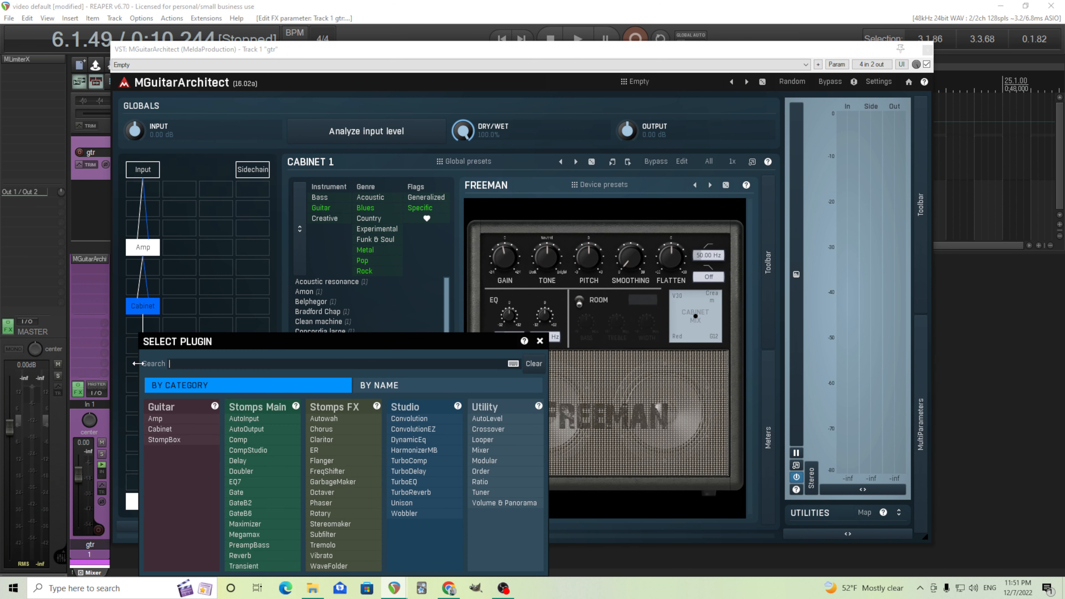
- Add a Reverb from Stomps Main after the cabinet and adjust its length
click(239, 556)
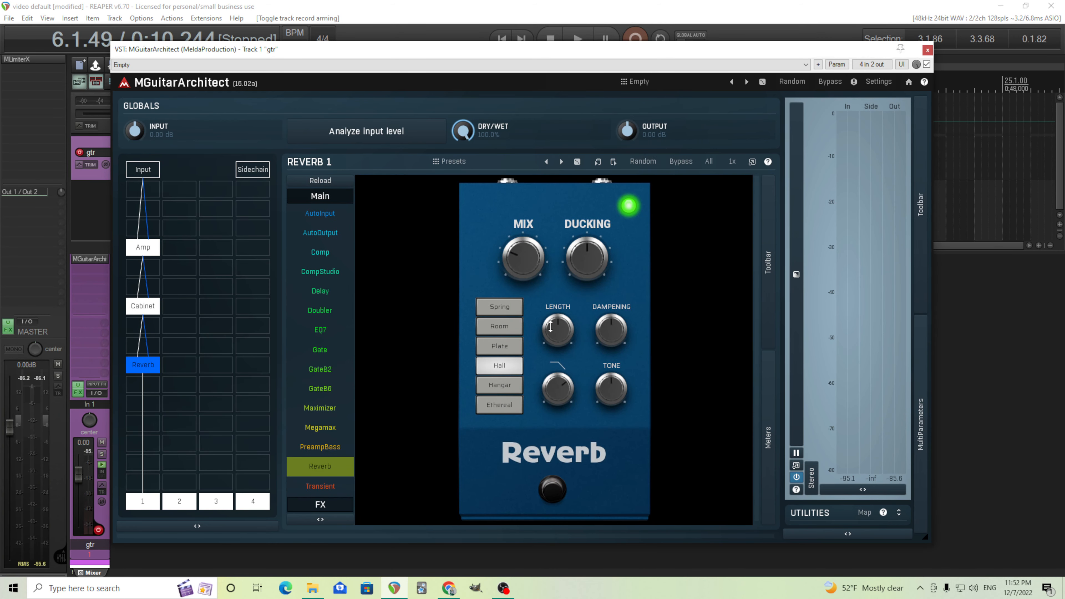
drag(587, 258, 587, 245)
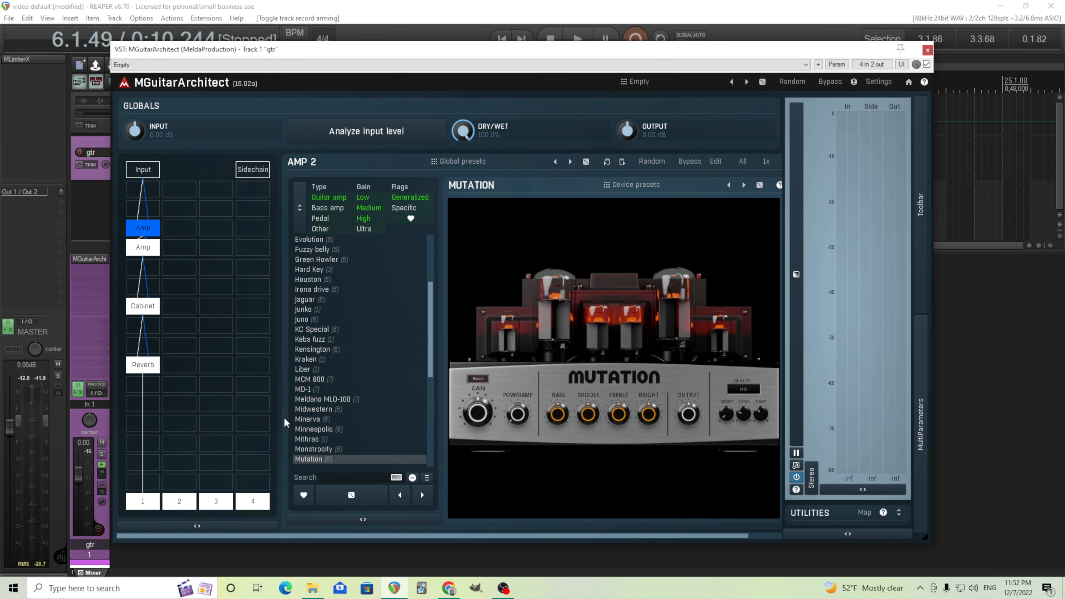
- Filter Amp 2 to pedal models and choose the MD-1 overdrive
click(321, 219)
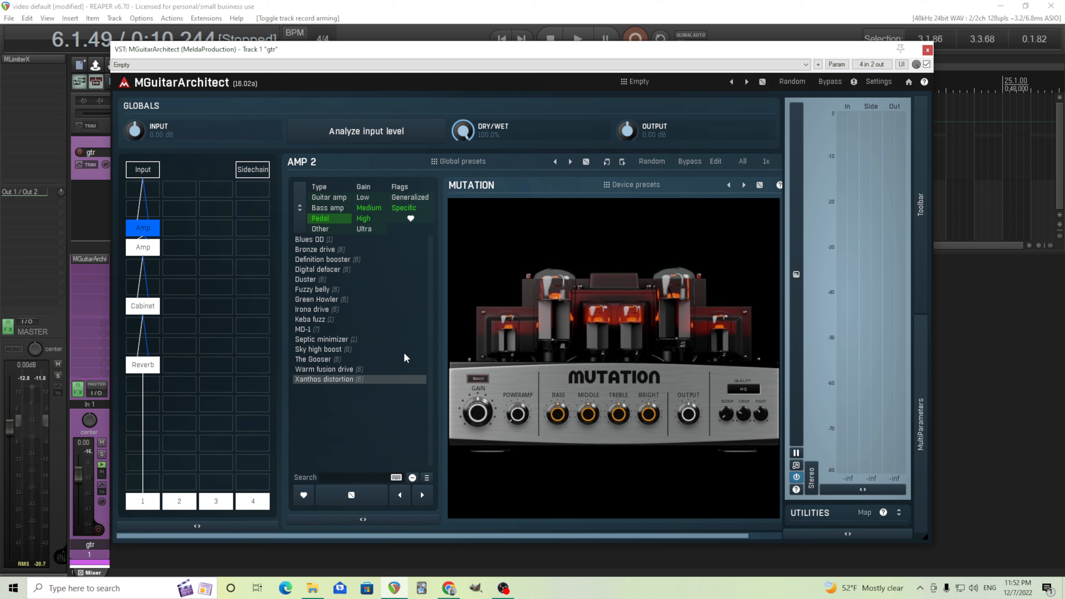
mouse_move(304, 342)
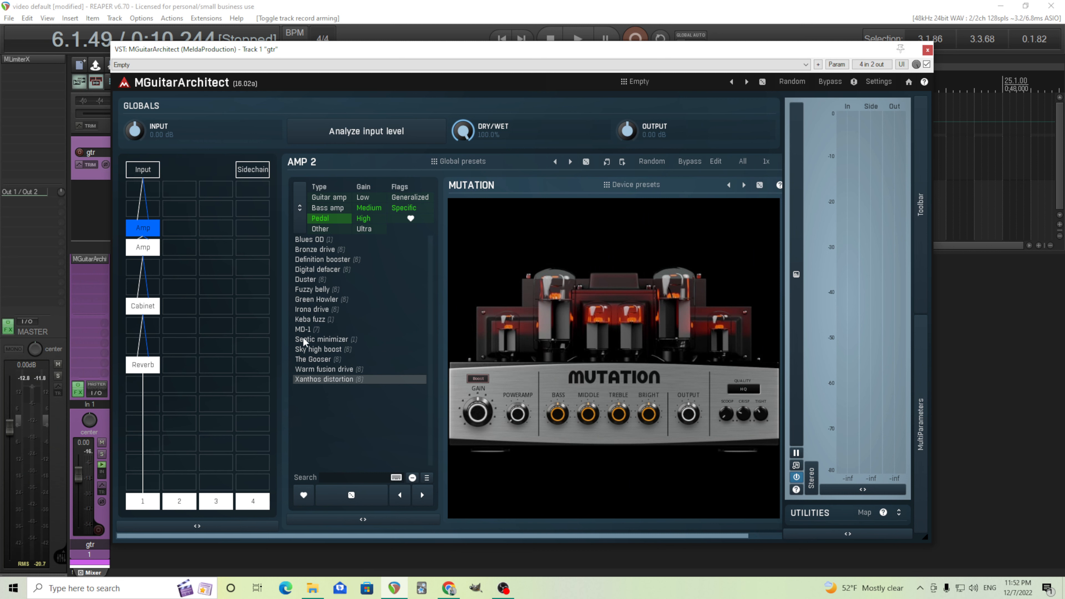
click(303, 329)
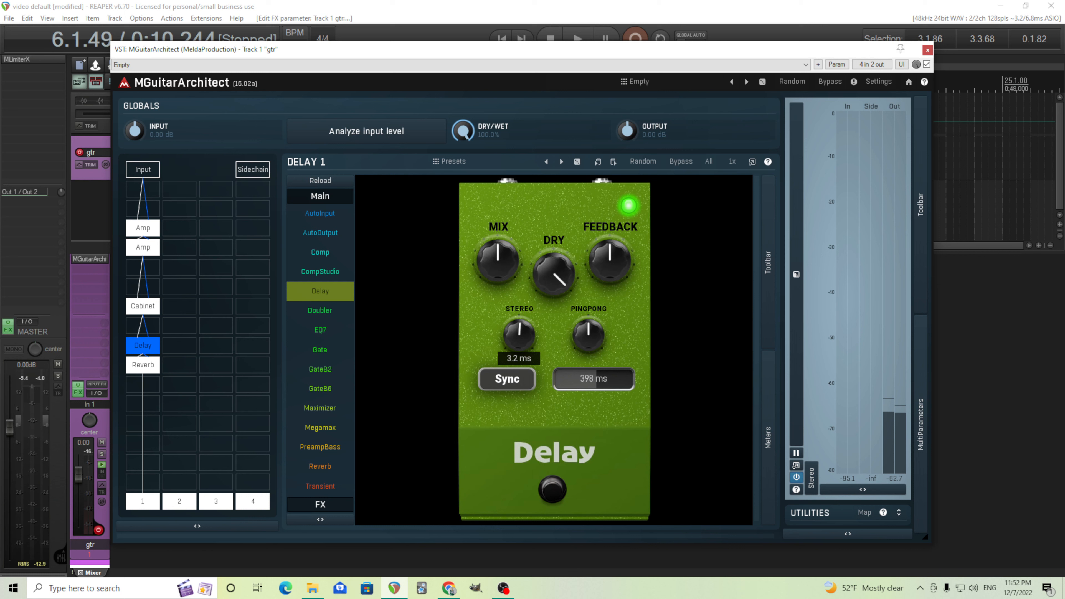
- Lower the new Delay's MIX knob, then return to the MD-1 overdrive module
drag(498, 263, 498, 244)
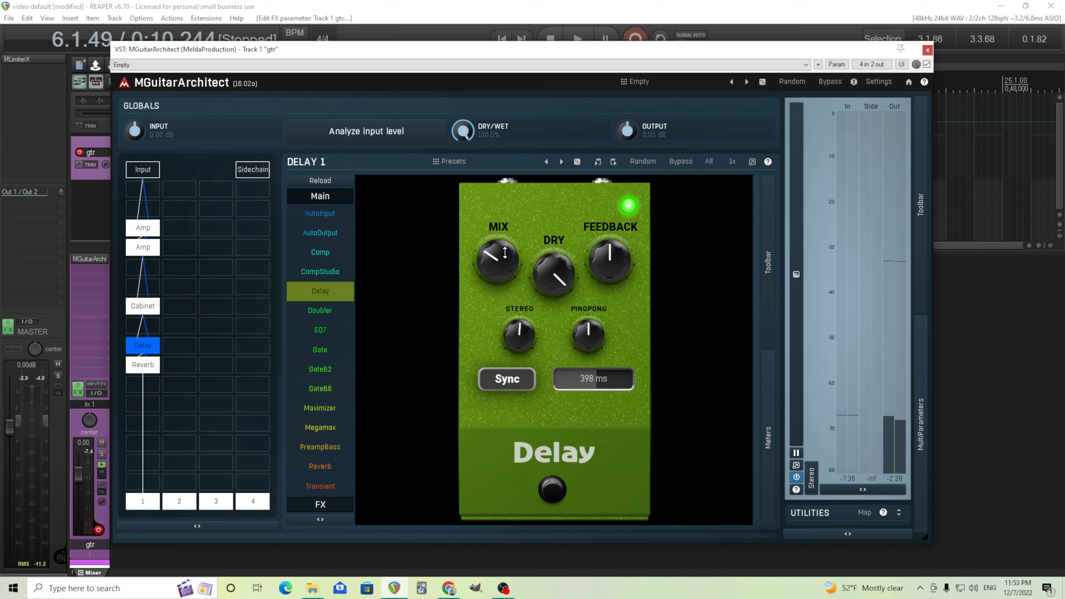
click(142, 228)
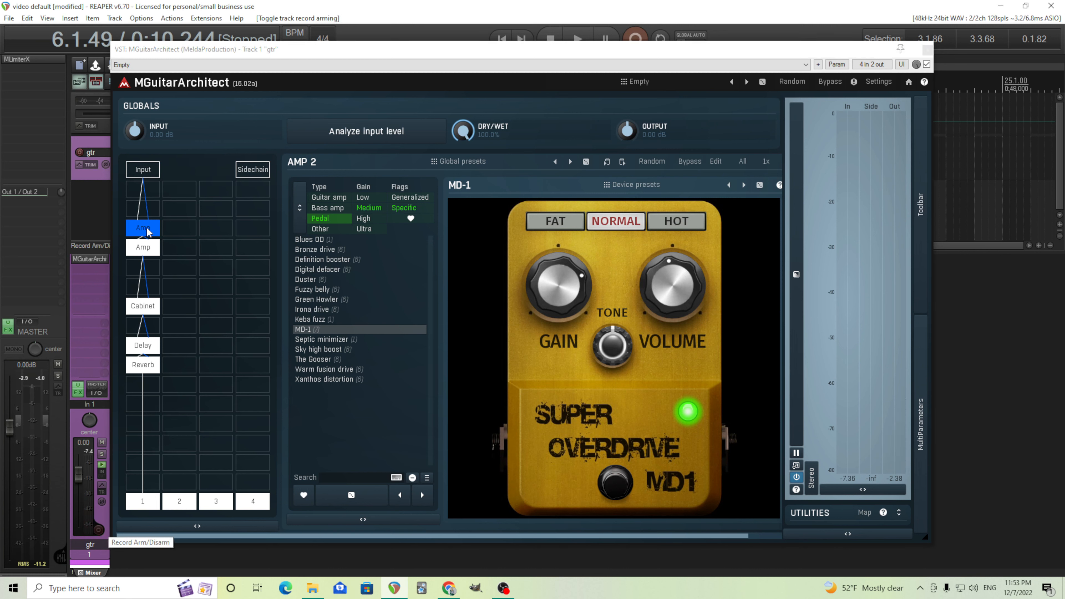
mouse_move(214, 382)
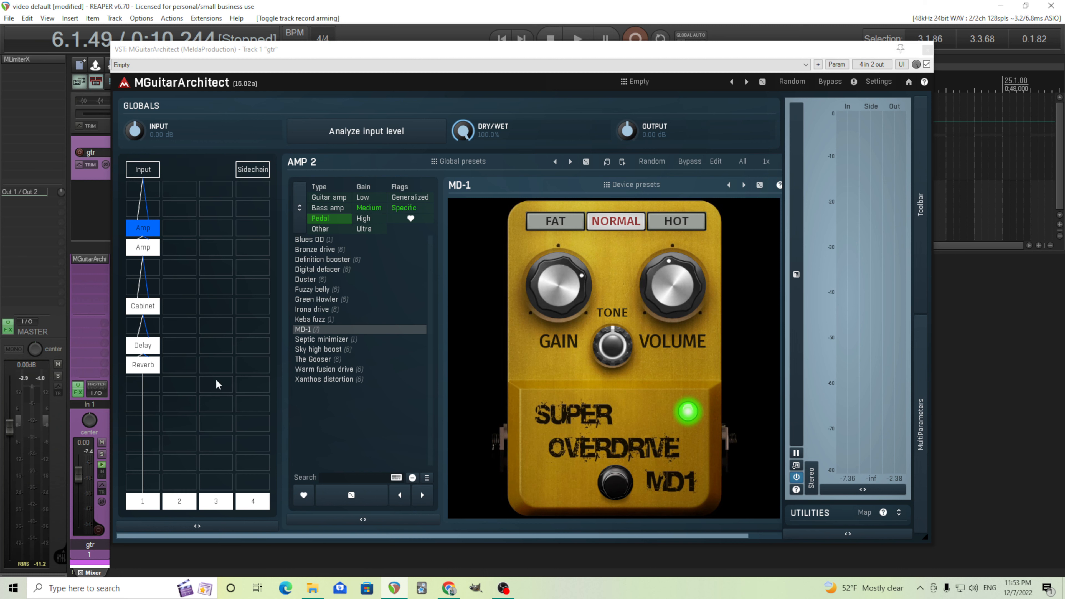
mouse_move(143, 247)
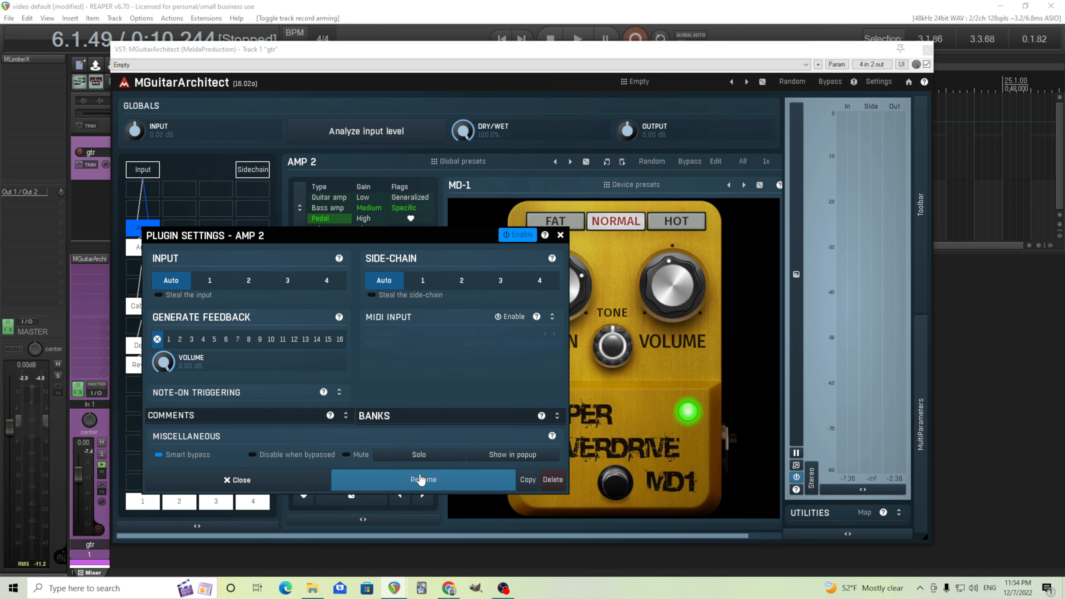
- Rename the Amp 2 module to 'OD', accepting the name-change warning
click(423, 479)
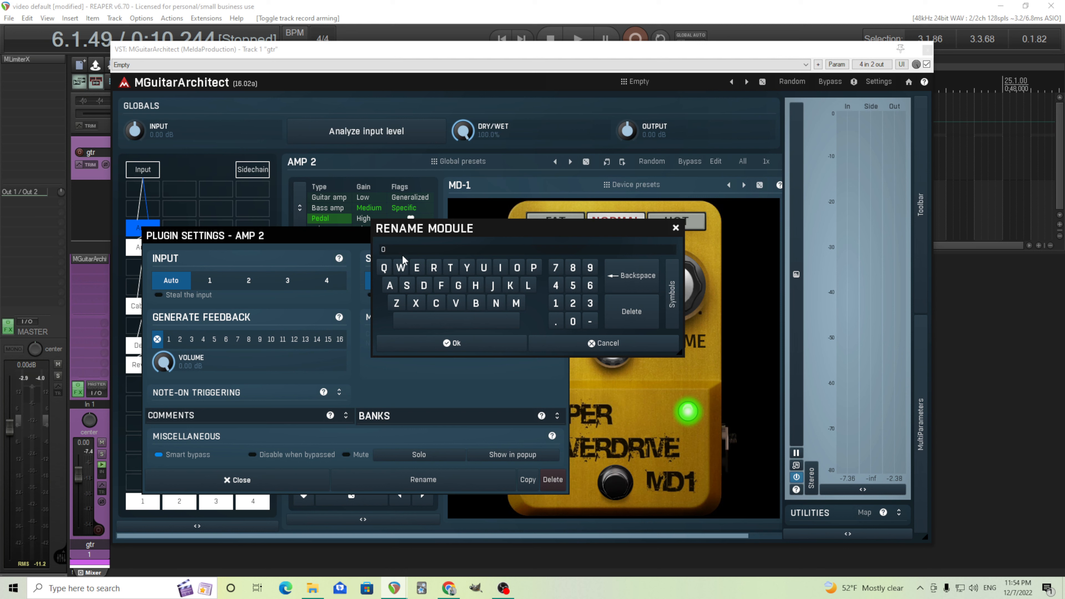
click(452, 344)
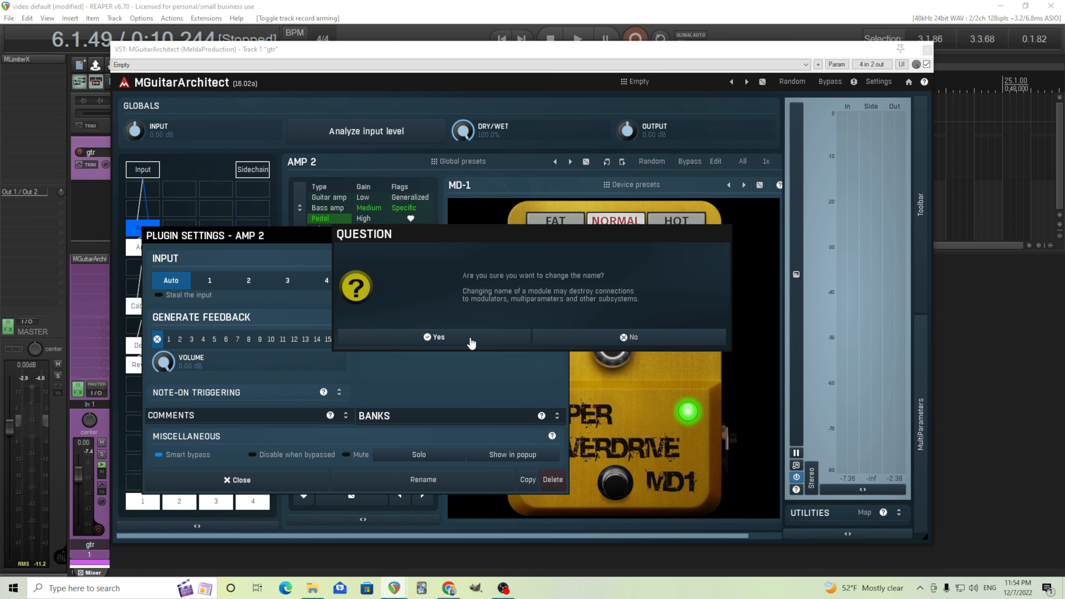
click(434, 337)
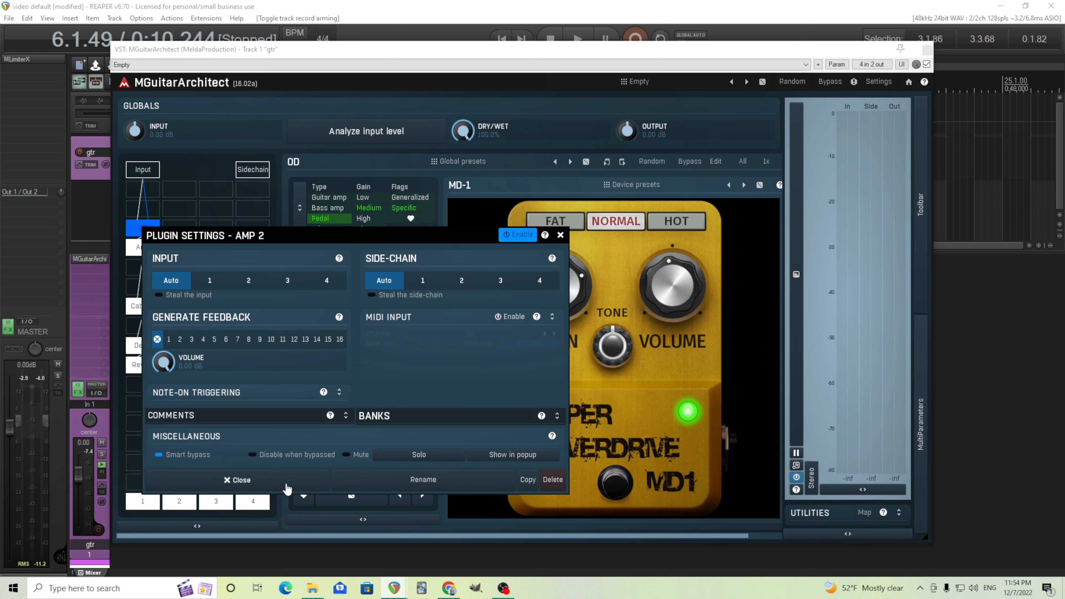
click(238, 480)
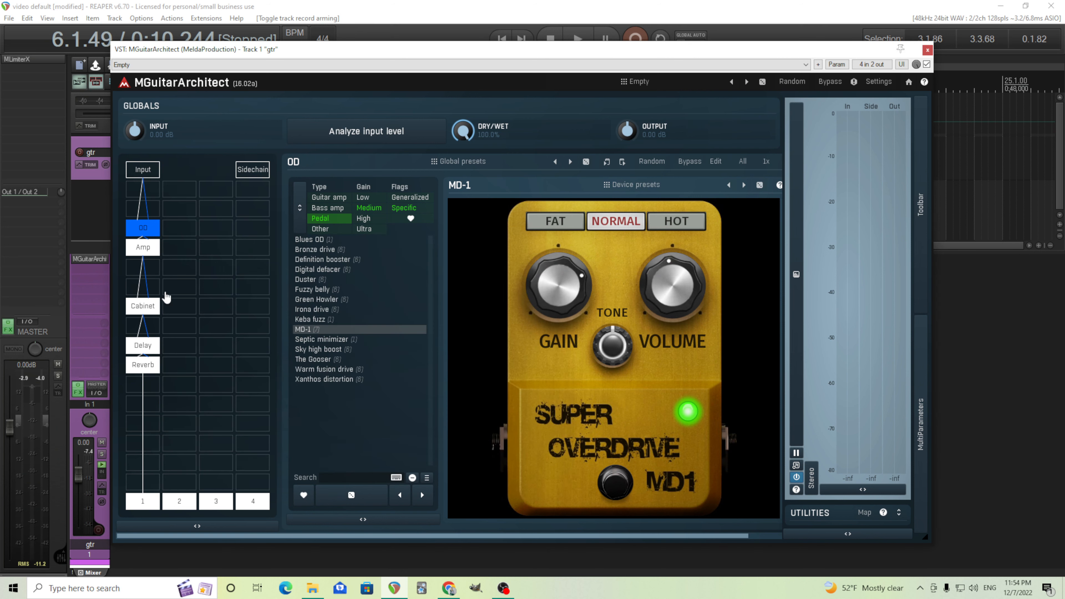
mouse_move(172, 231)
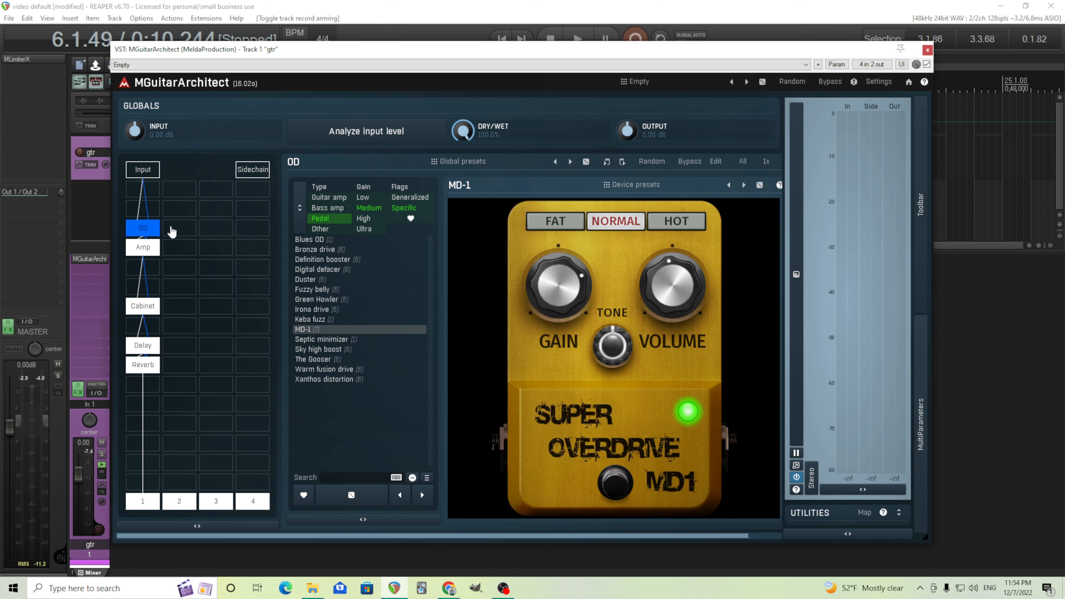
mouse_move(921, 407)
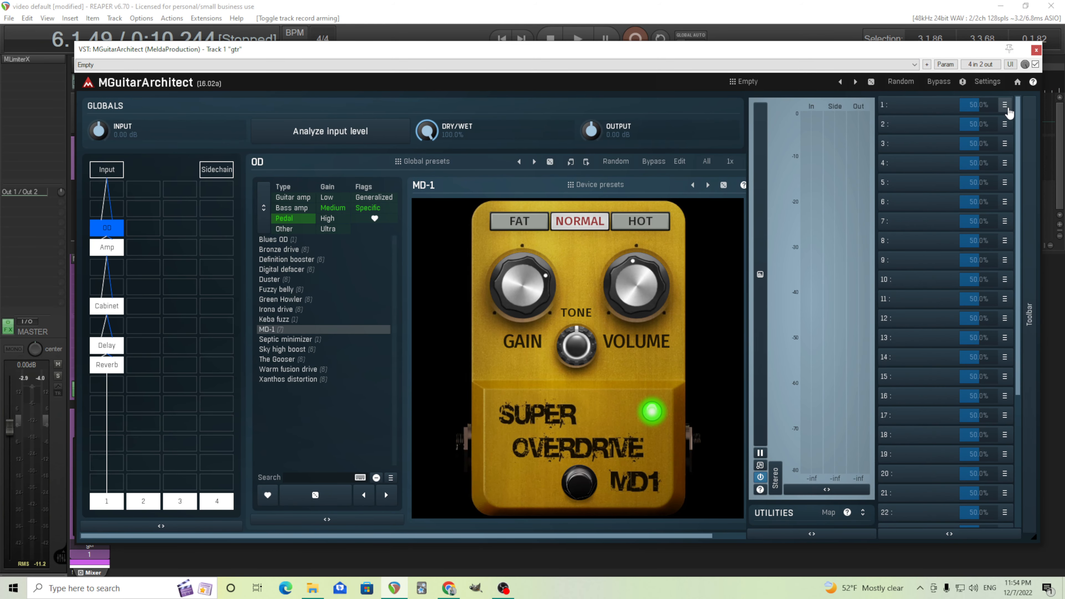
- Record the OD and Delay bypass footswitches into multiparameter 1
click(1004, 105)
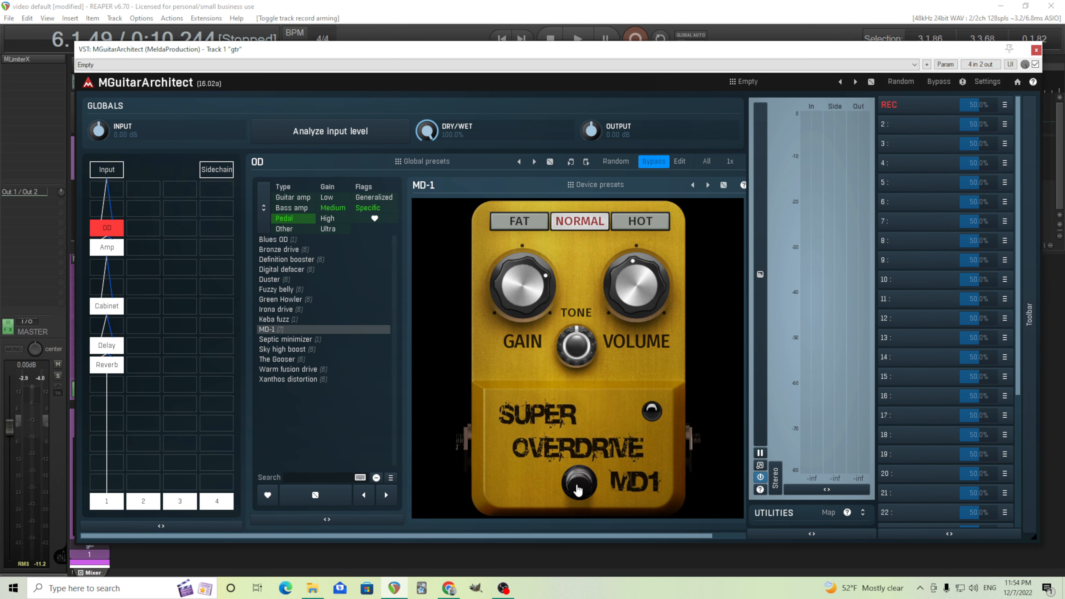
click(579, 484)
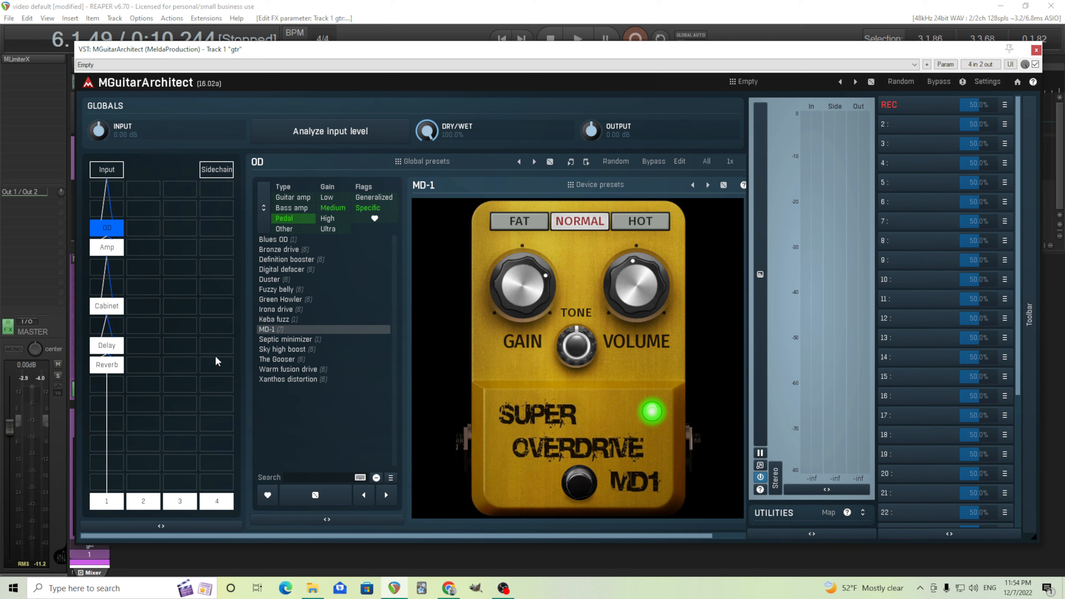
click(106, 345)
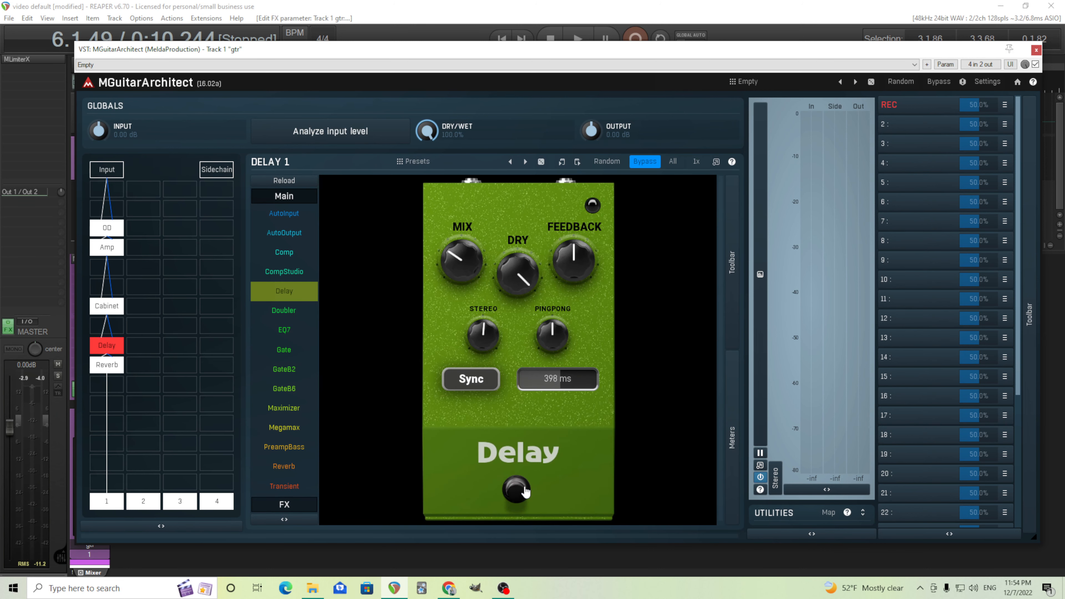
mouse_move(908, 107)
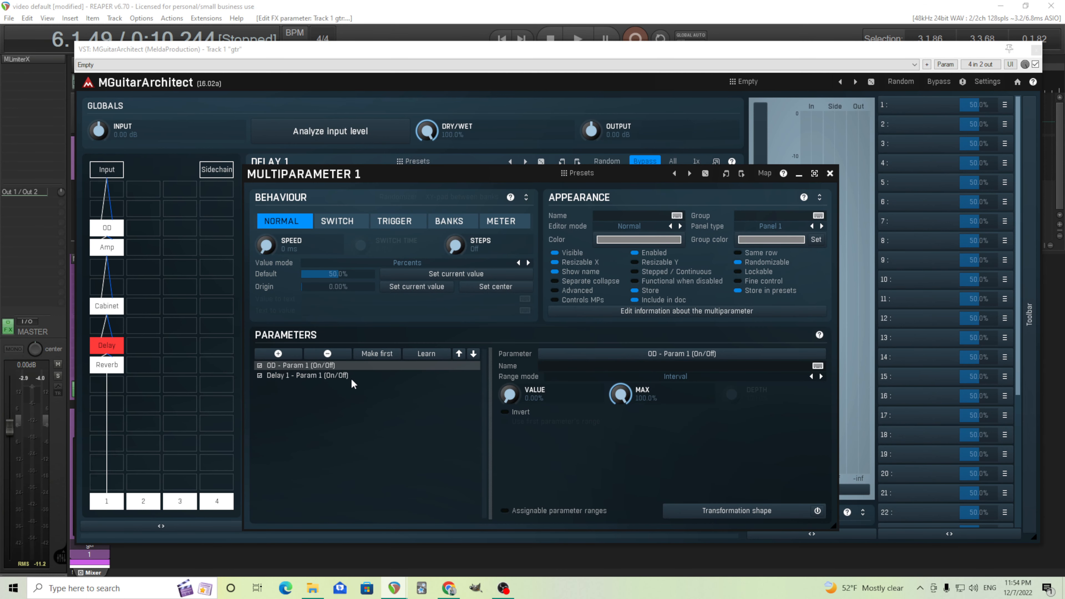
mouse_move(360, 385)
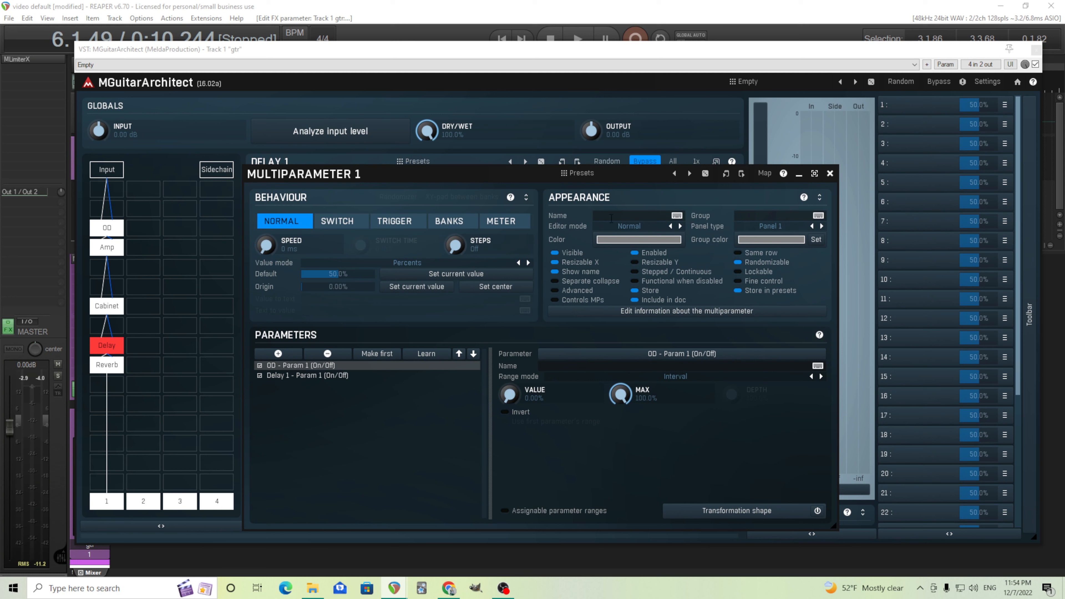
- Name multiparameter 1 'Lead' and set its value to 100%
text(Lead)
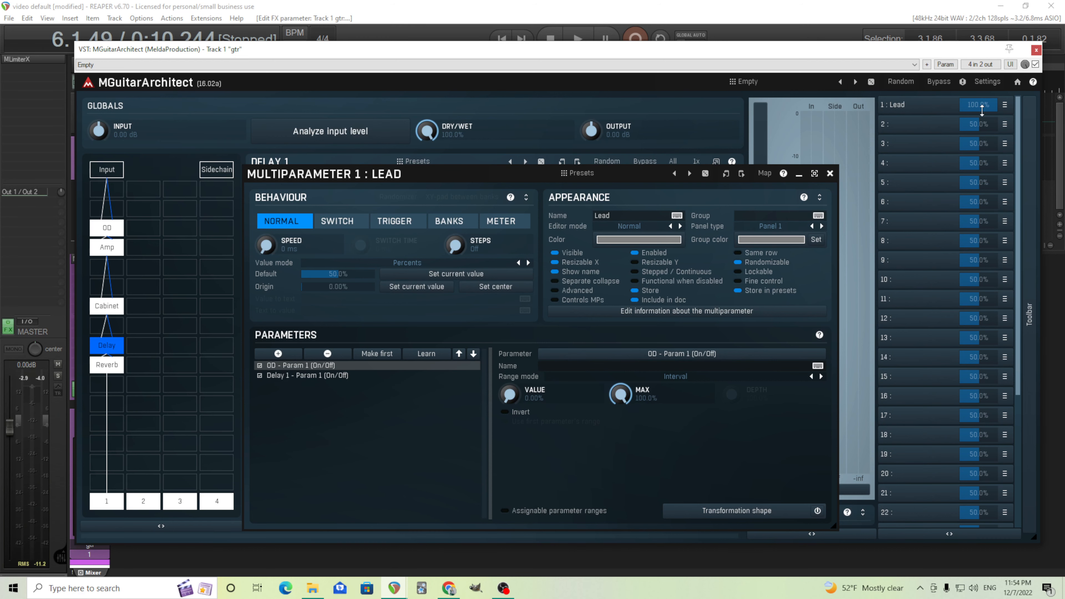
mouse_move(838, 170)
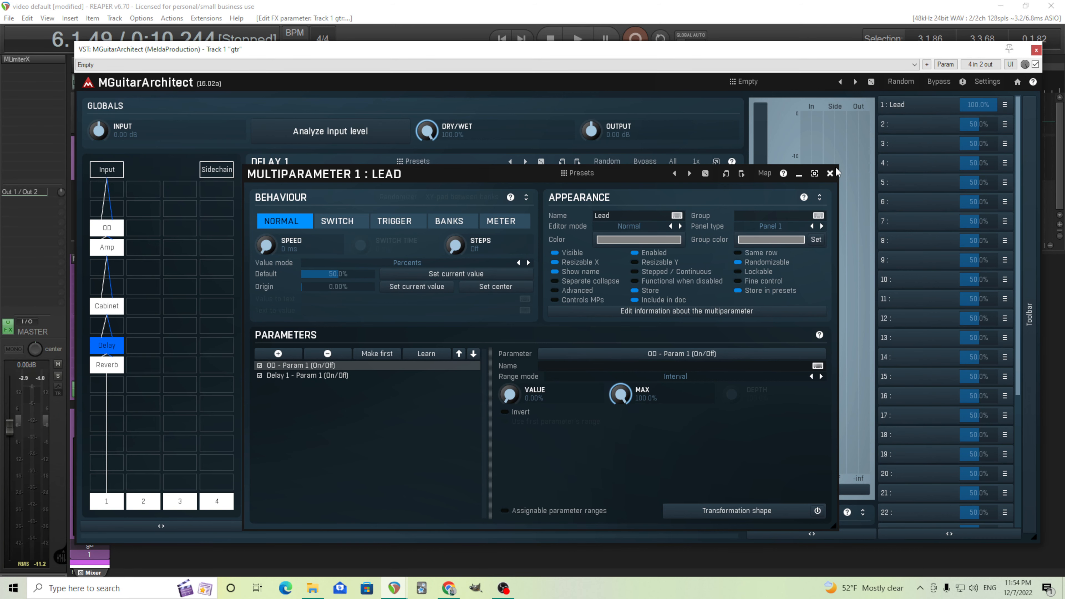
- Test the Lead blend at about 56%, then close the MGuitarArchitect window
click(830, 173)
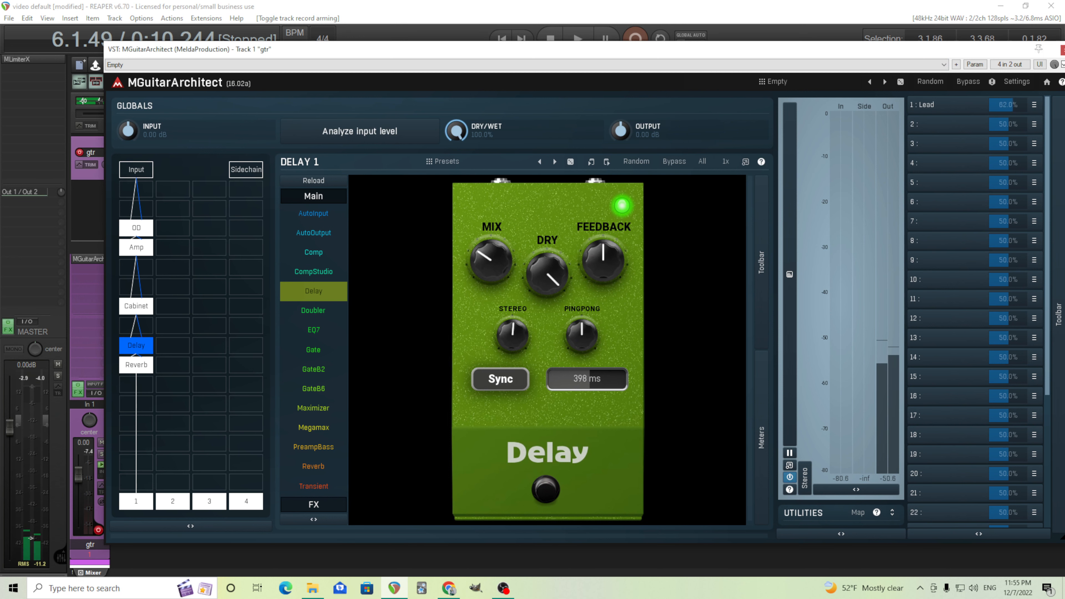
click(675, 161)
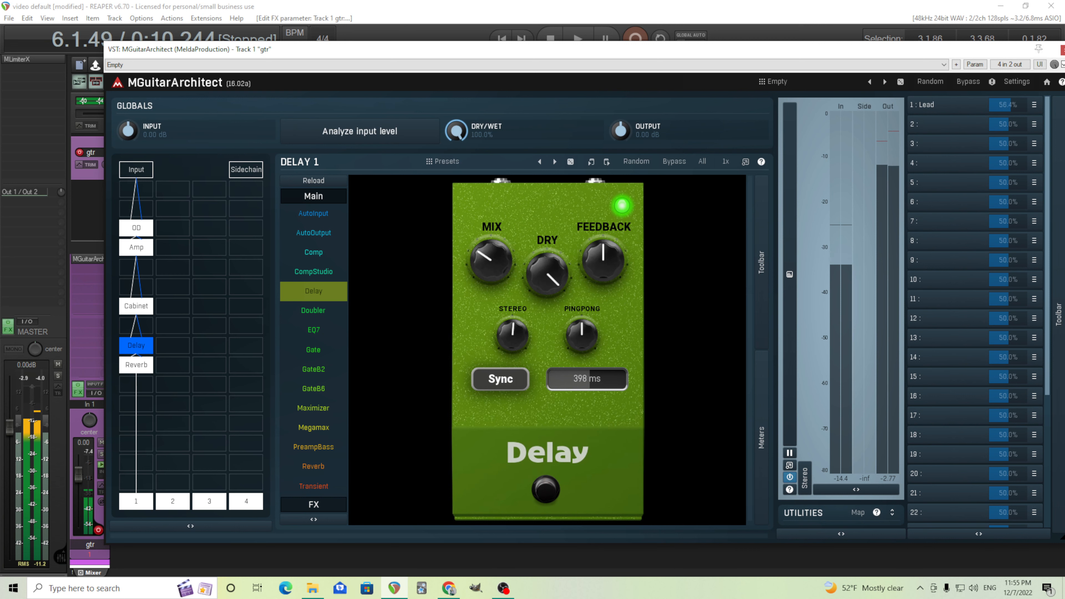
click(675, 161)
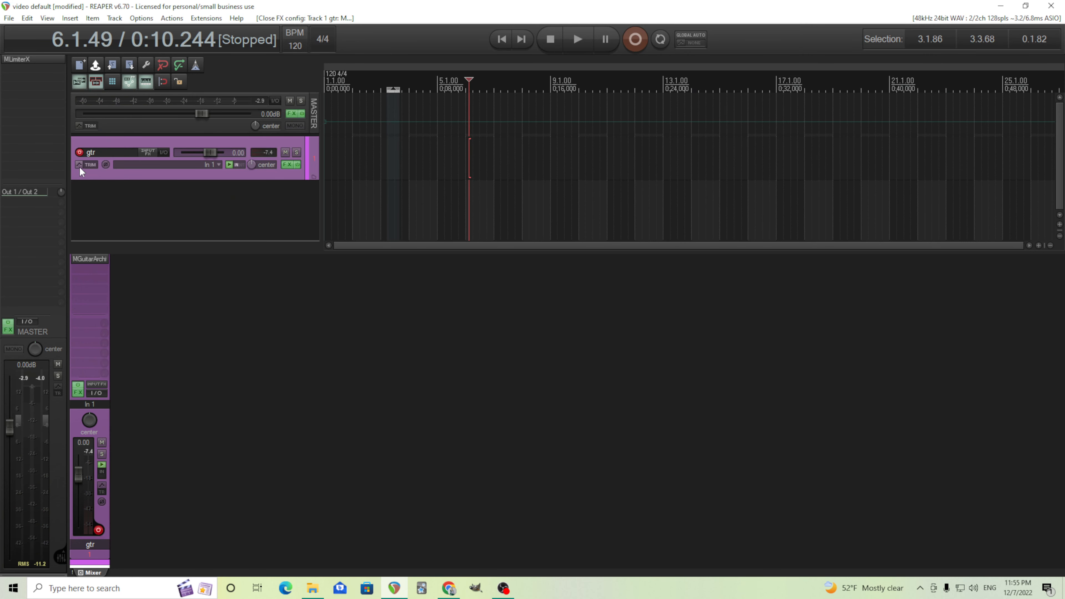
- Enable the Lead automation envelope on the gtr track and bring up its options
click(79, 164)
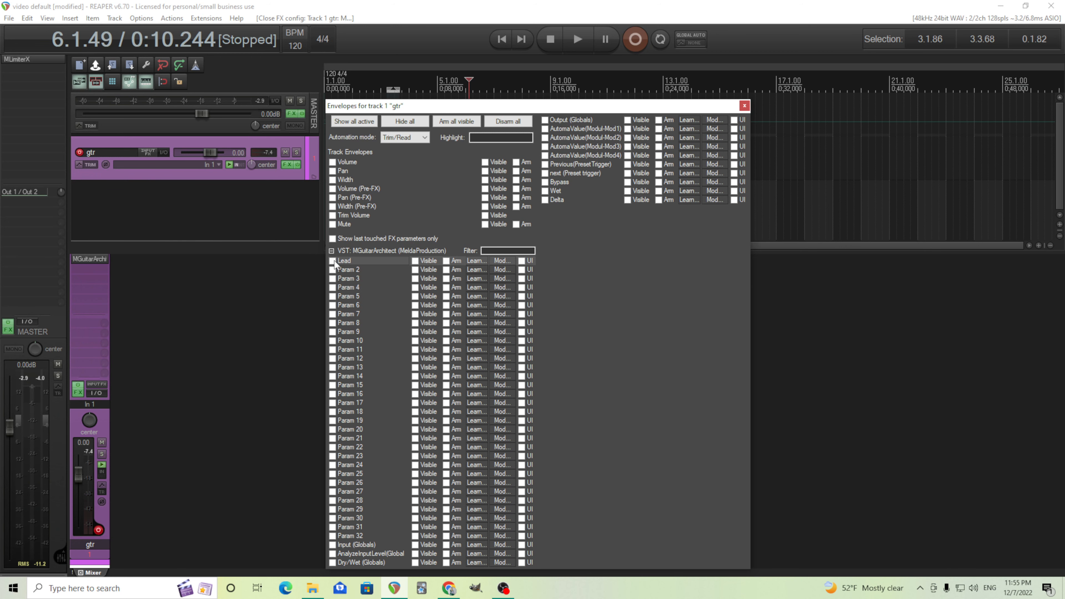
click(333, 260)
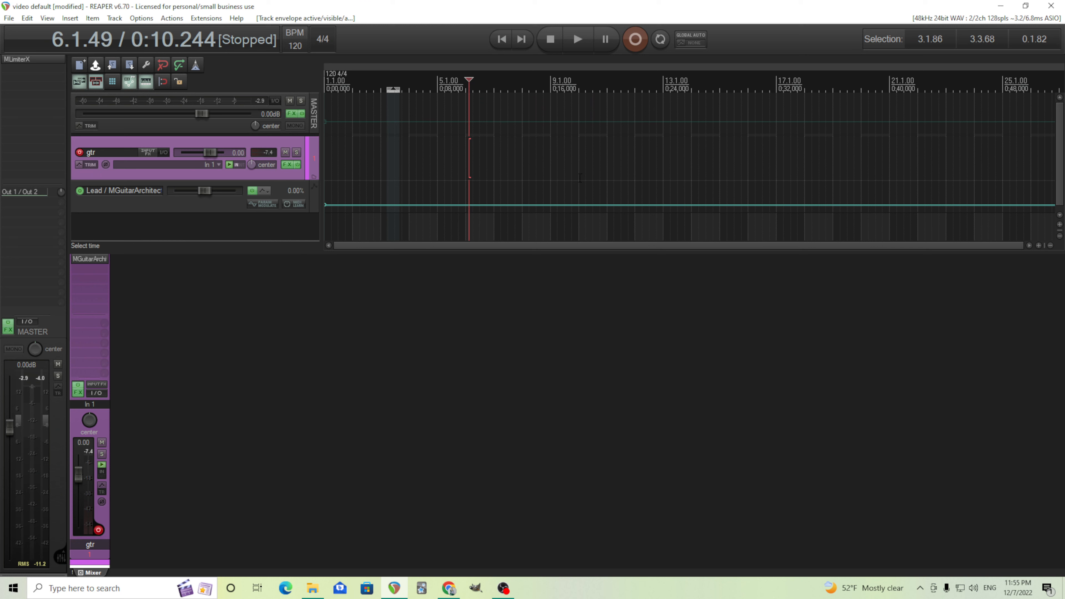
mouse_move(665, 187)
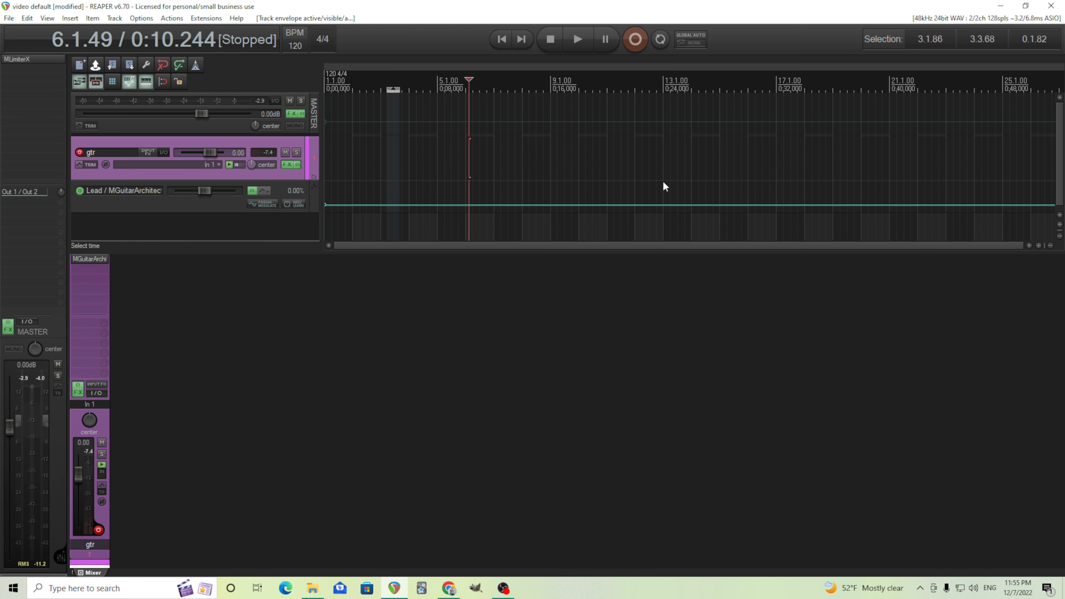
mouse_move(665, 177)
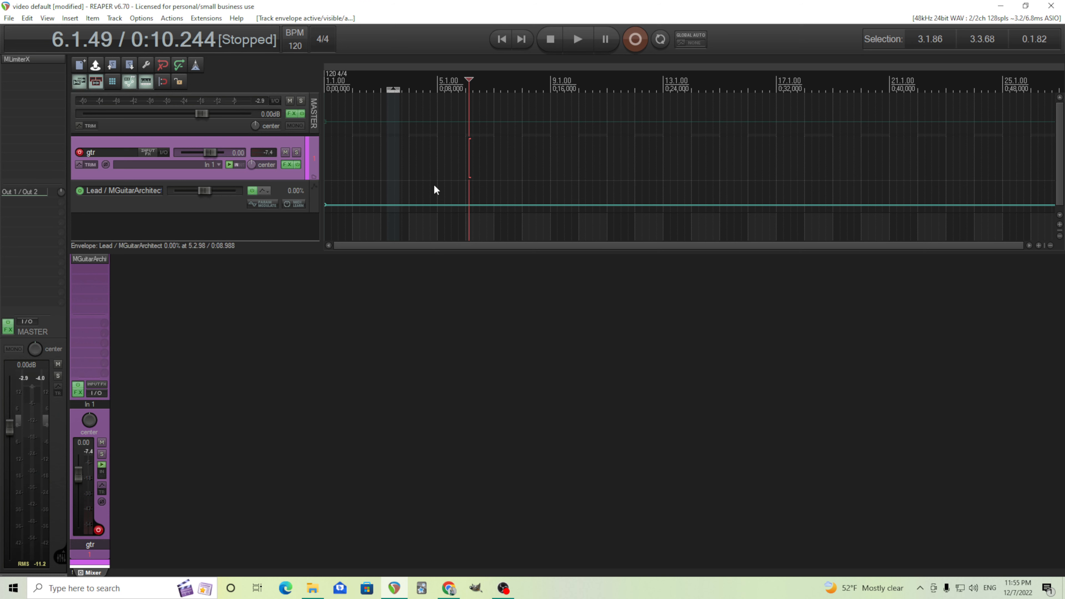
click(261, 191)
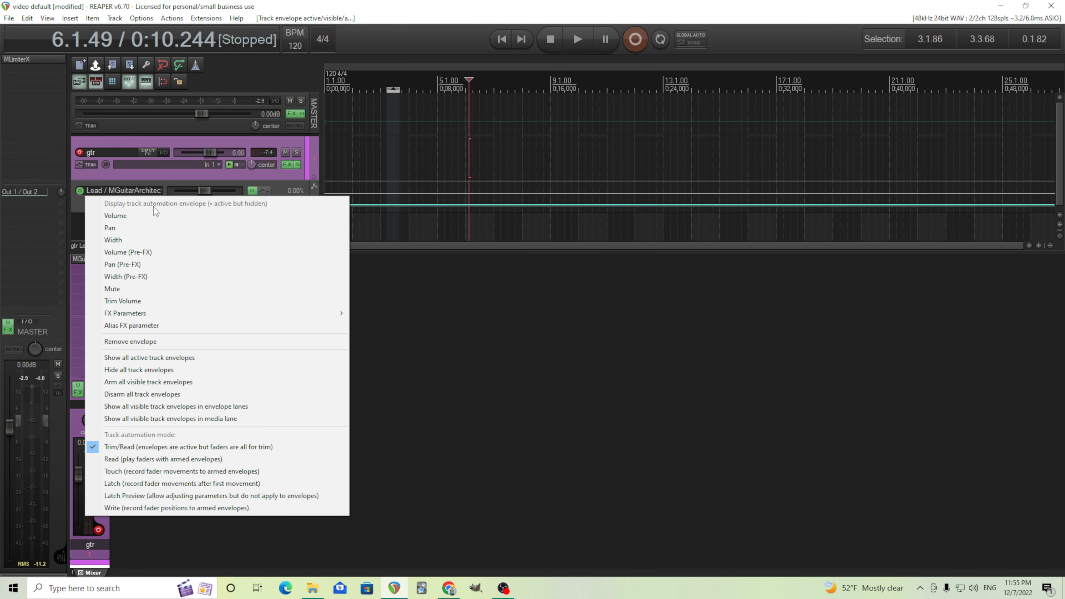
mouse_move(202, 371)
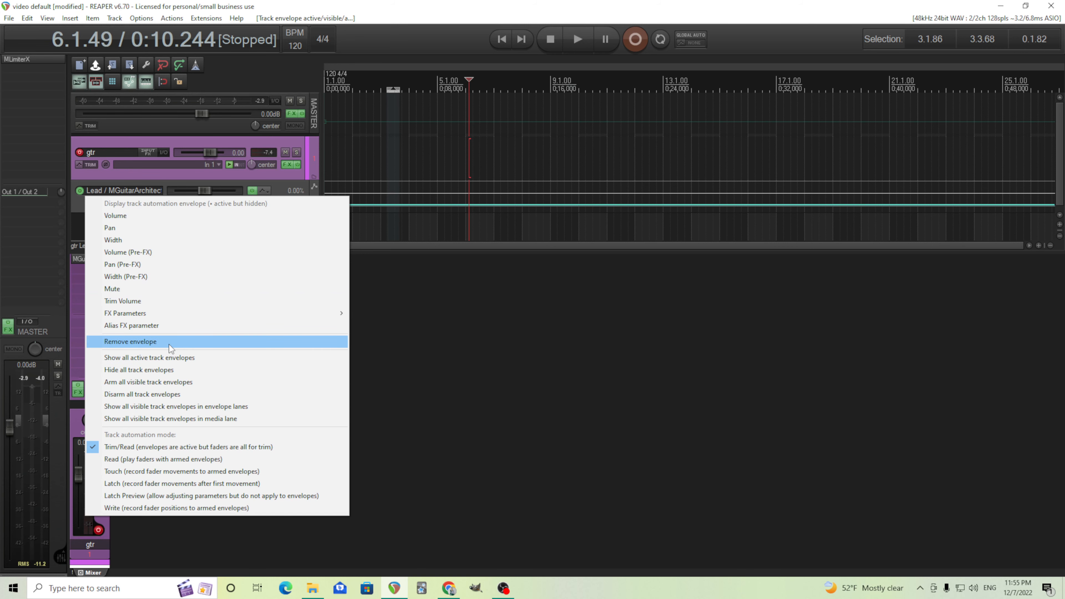
- Remove the Lead automation envelope from the gtr track
click(130, 342)
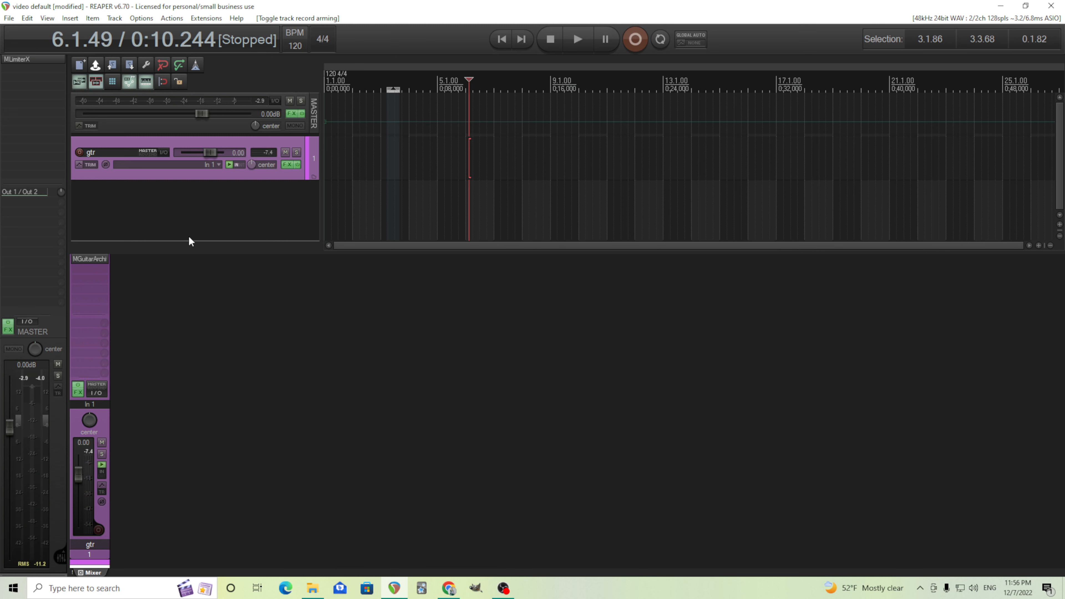
mouse_move(179, 234)
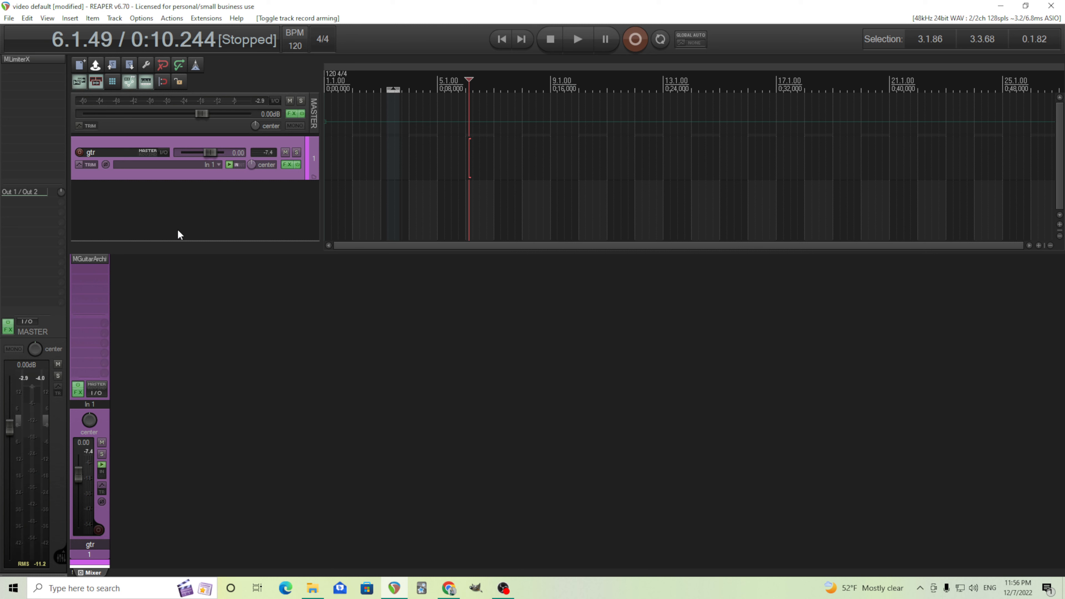
mouse_move(183, 226)
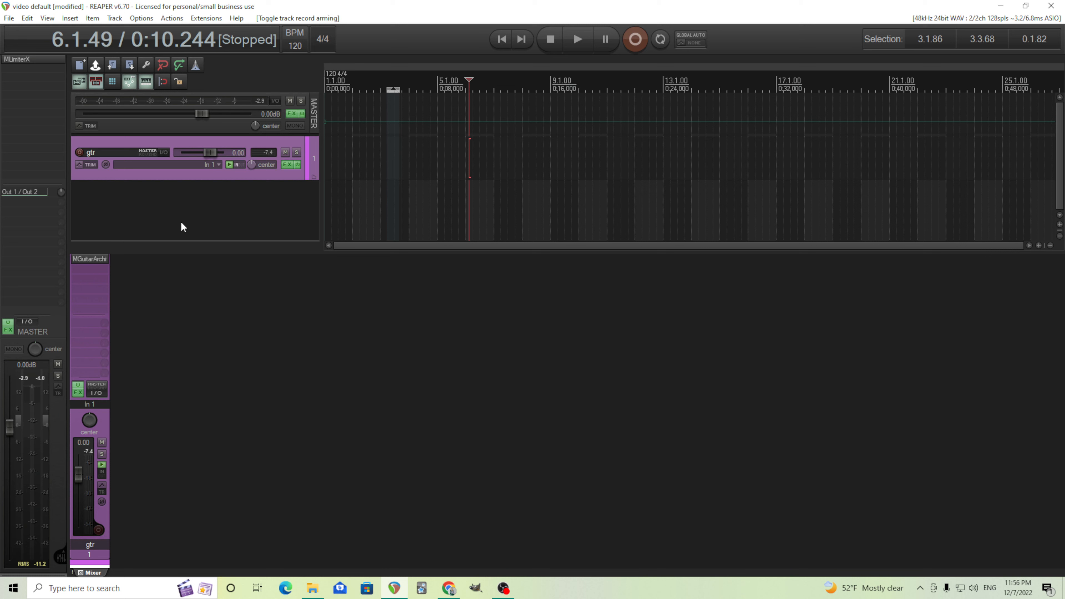
mouse_move(181, 213)
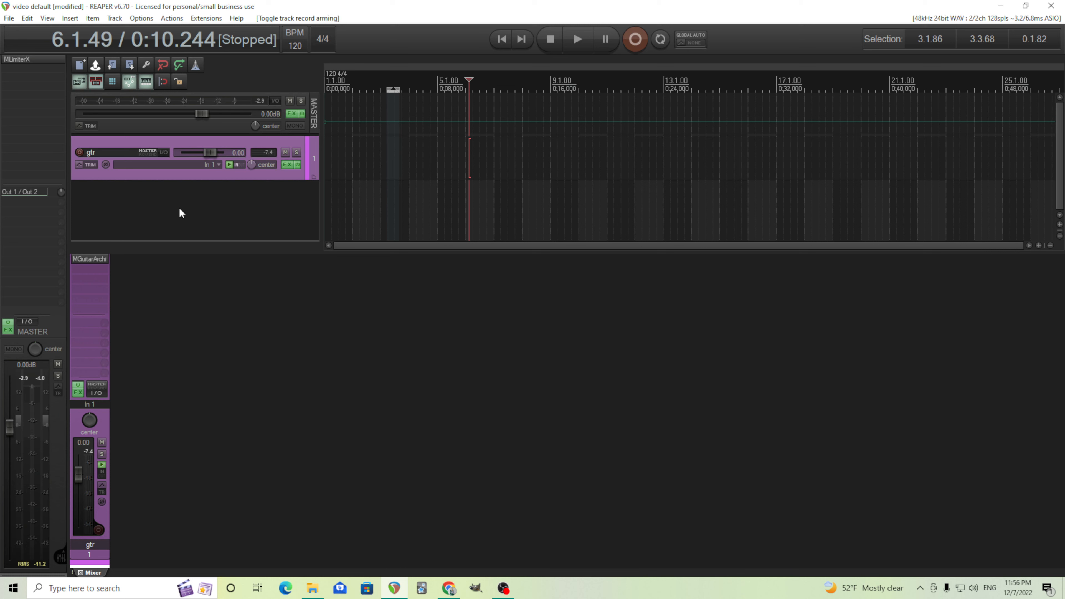
- Insert a new track named 'midi input' taking MOTU M Series MIDI In on all channels, and record-arm it
right_click(181, 213)
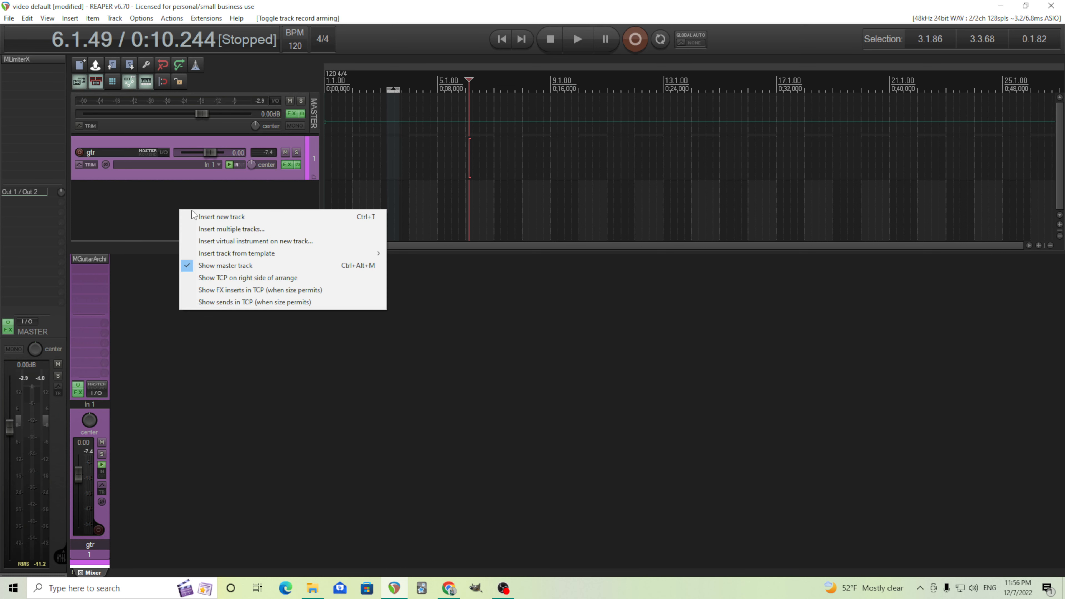
click(221, 216)
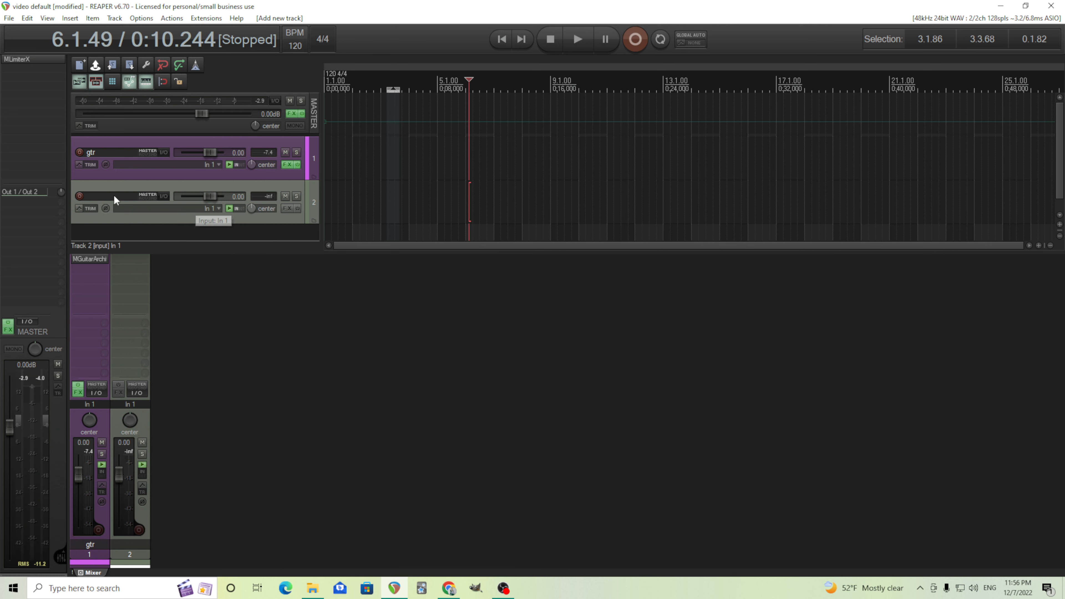
text(midi input)
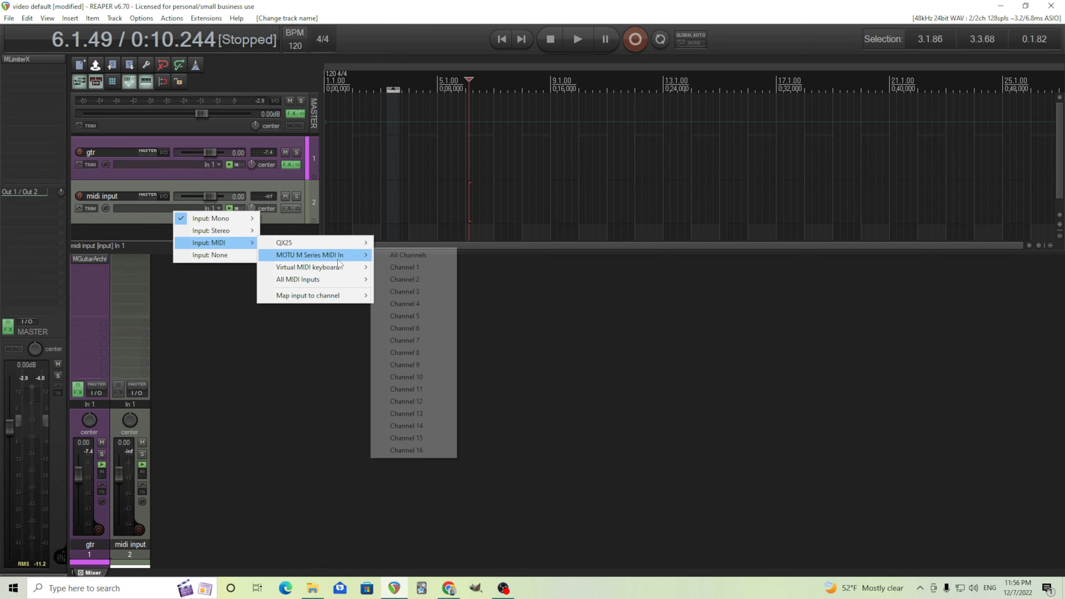
click(408, 255)
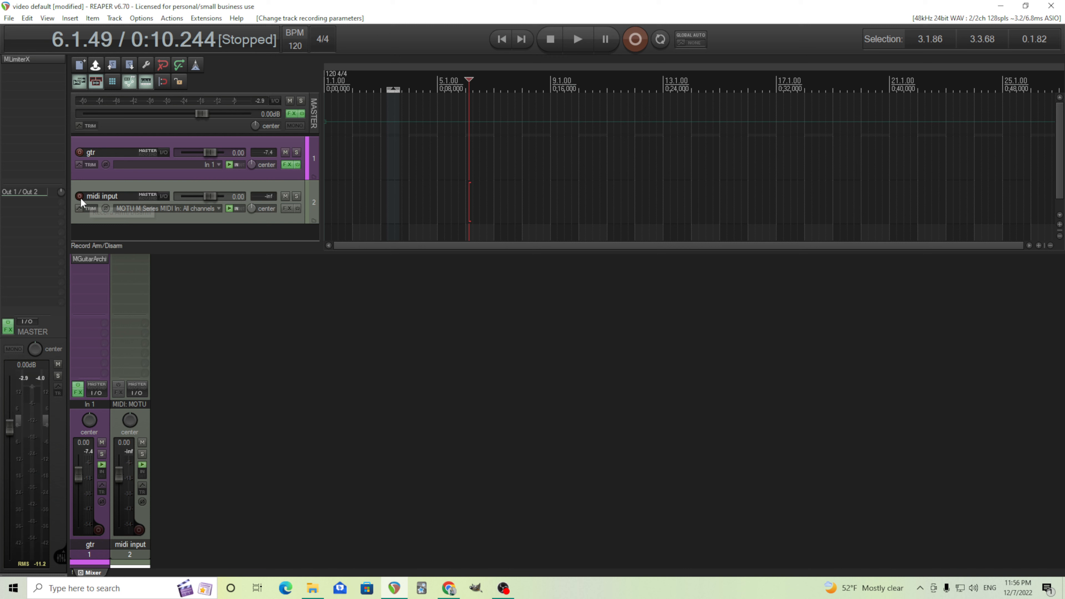
click(79, 197)
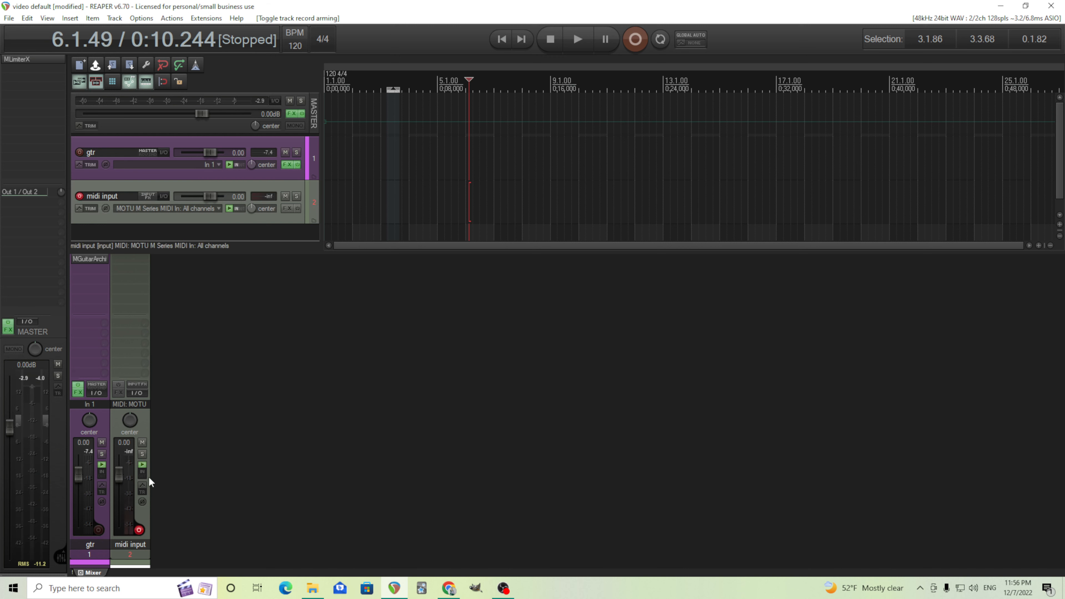
mouse_move(160, 522)
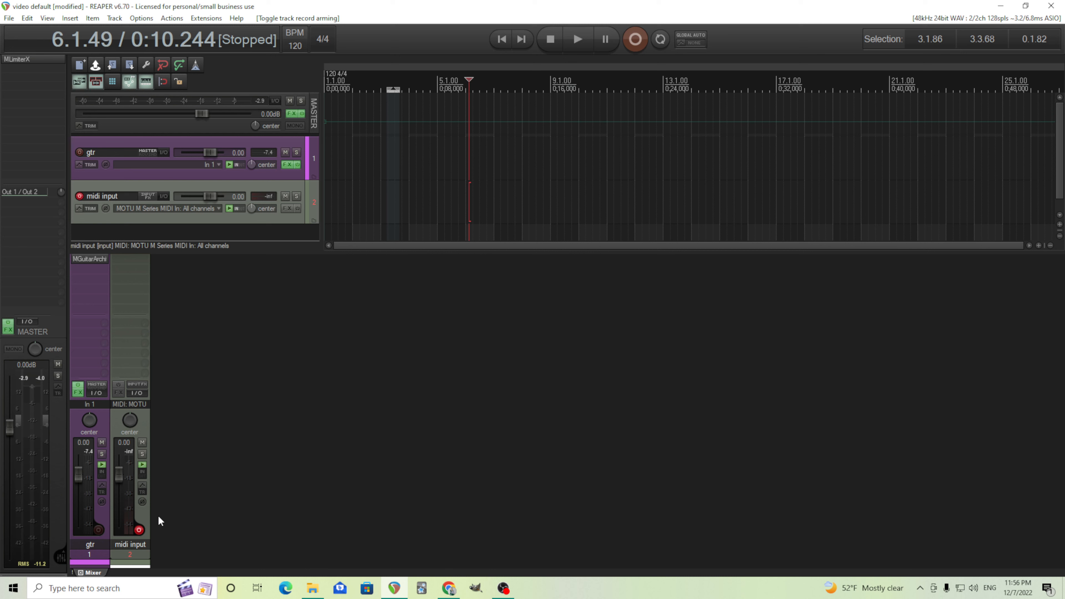
mouse_move(89, 271)
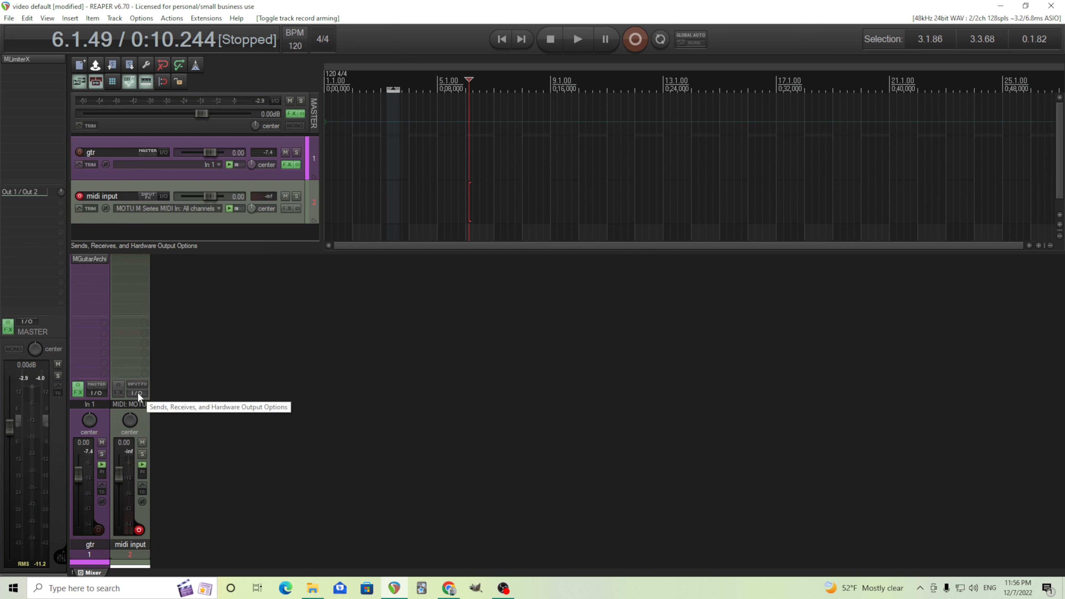
mouse_move(121, 358)
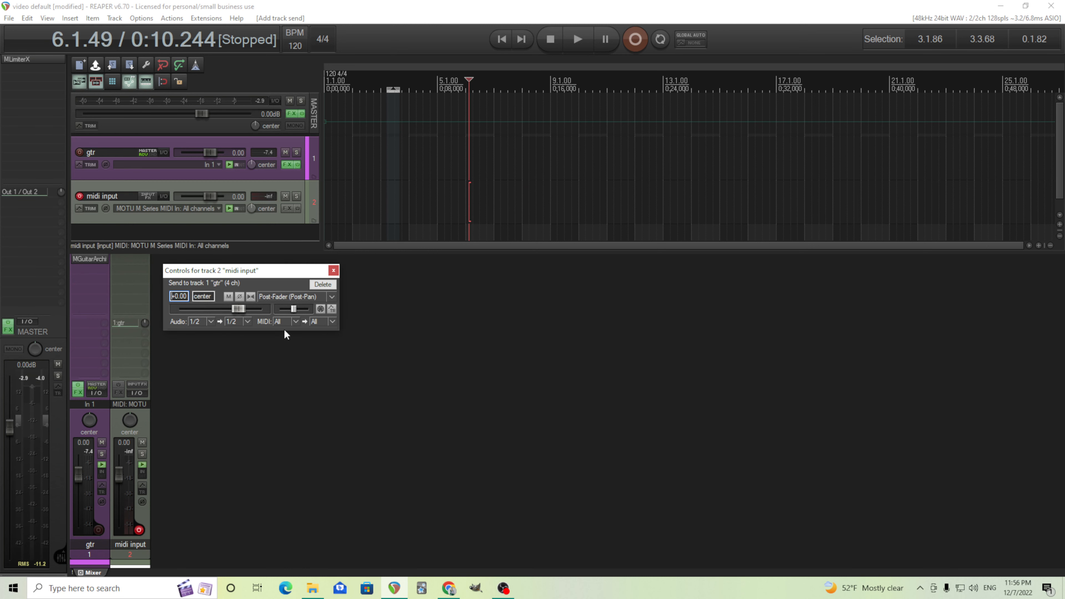
- Keep the midi input track's send to gtr passing all MIDI channels and close the send window
click(295, 321)
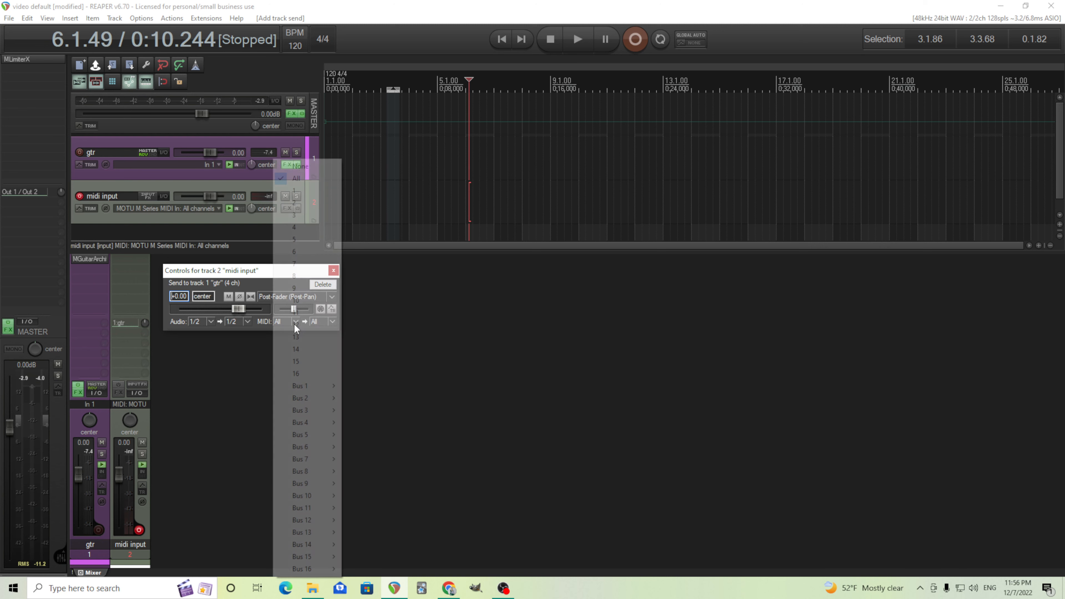
click(296, 322)
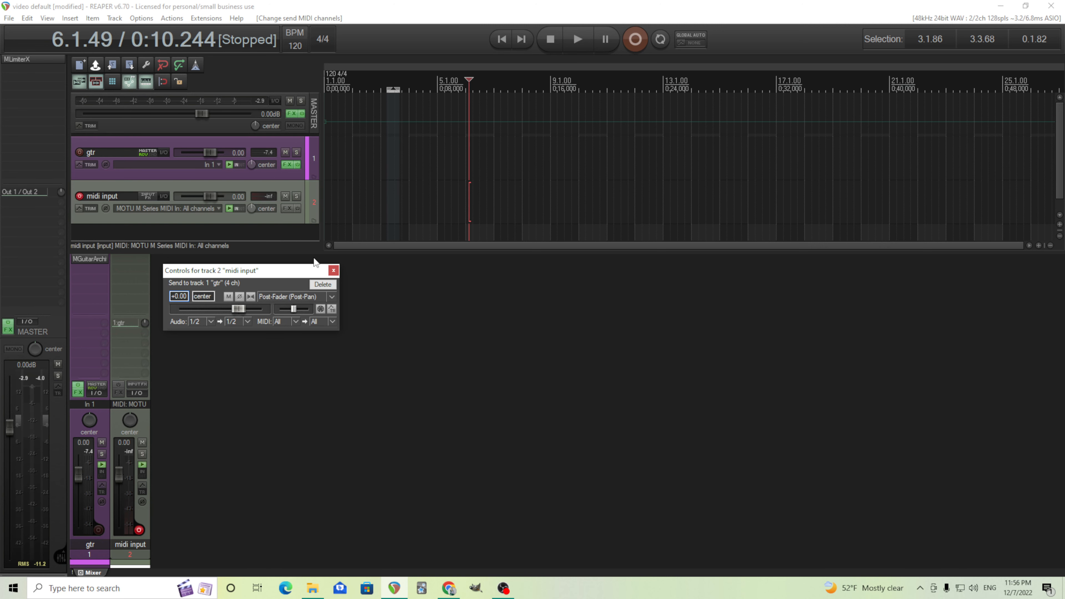
click(333, 270)
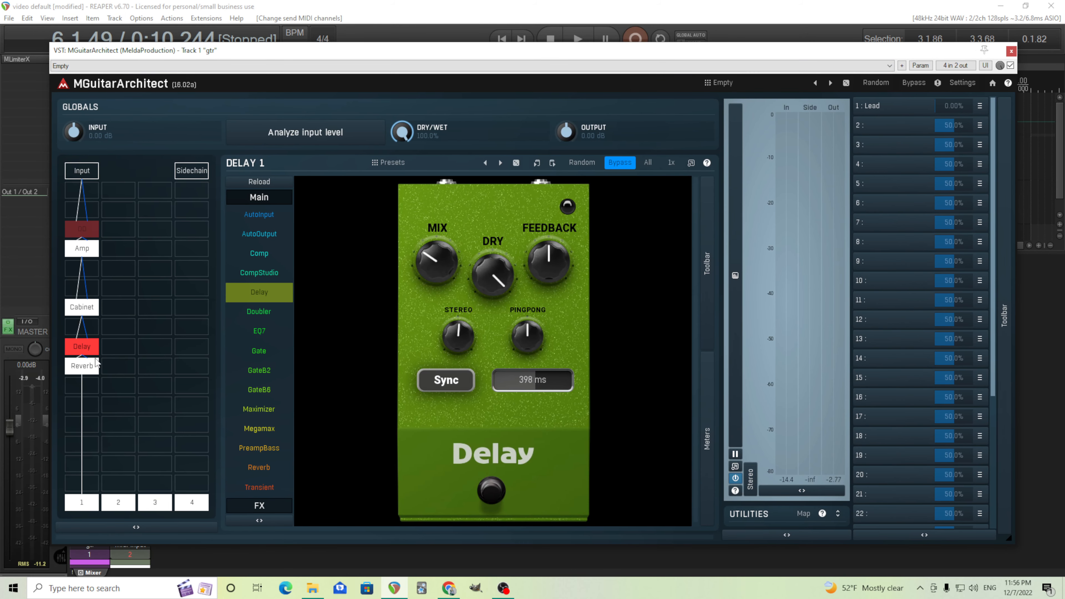
mouse_move(980, 123)
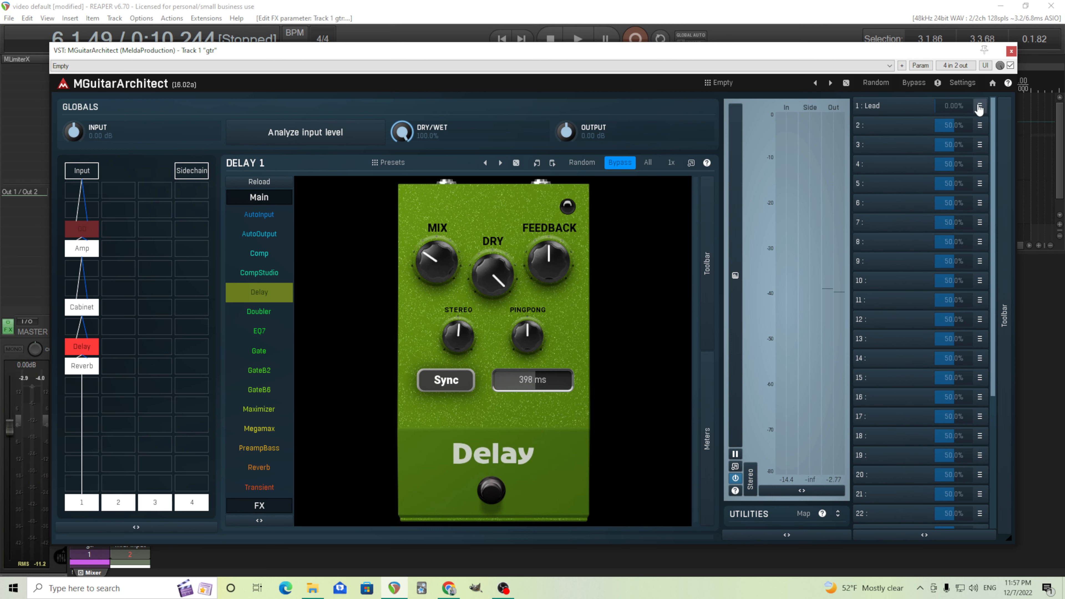
- Choose MIDI learn from the 1: Lead multiparameter's menu to reach the MIDI settings panel
click(979, 106)
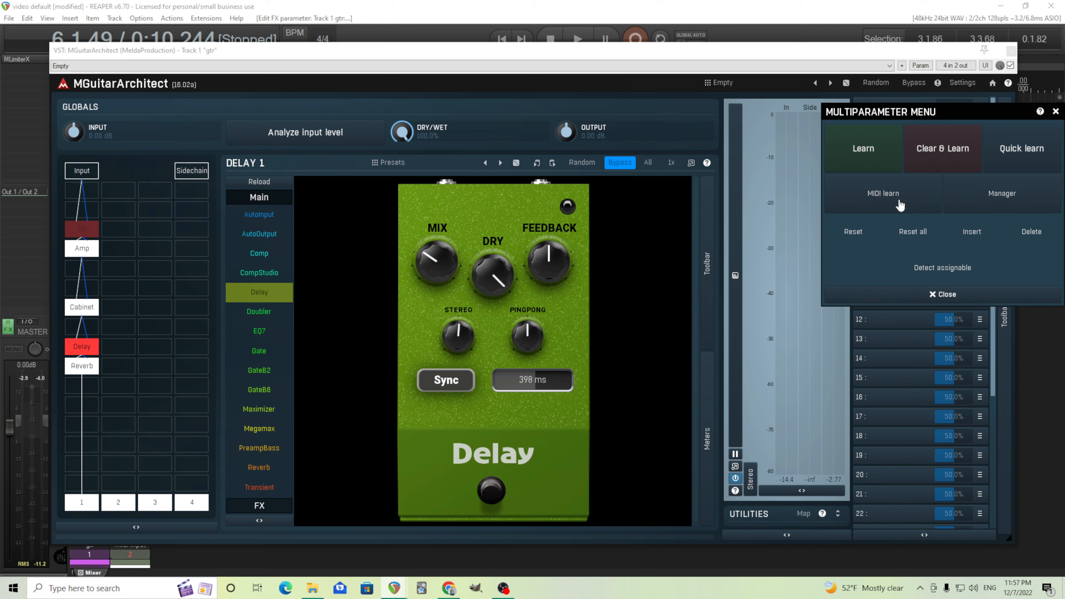
click(943, 294)
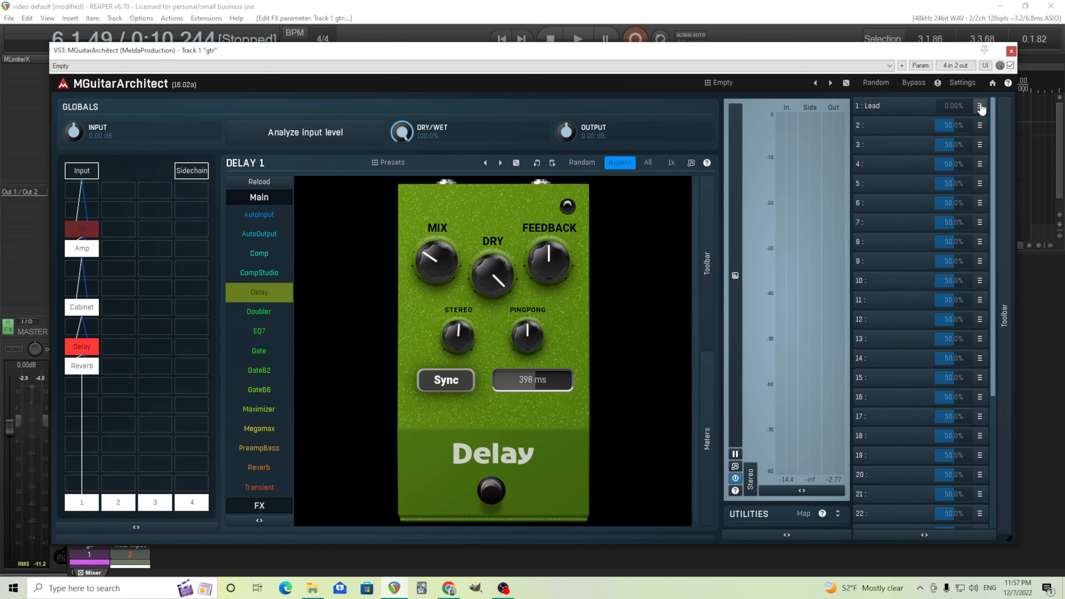
click(979, 105)
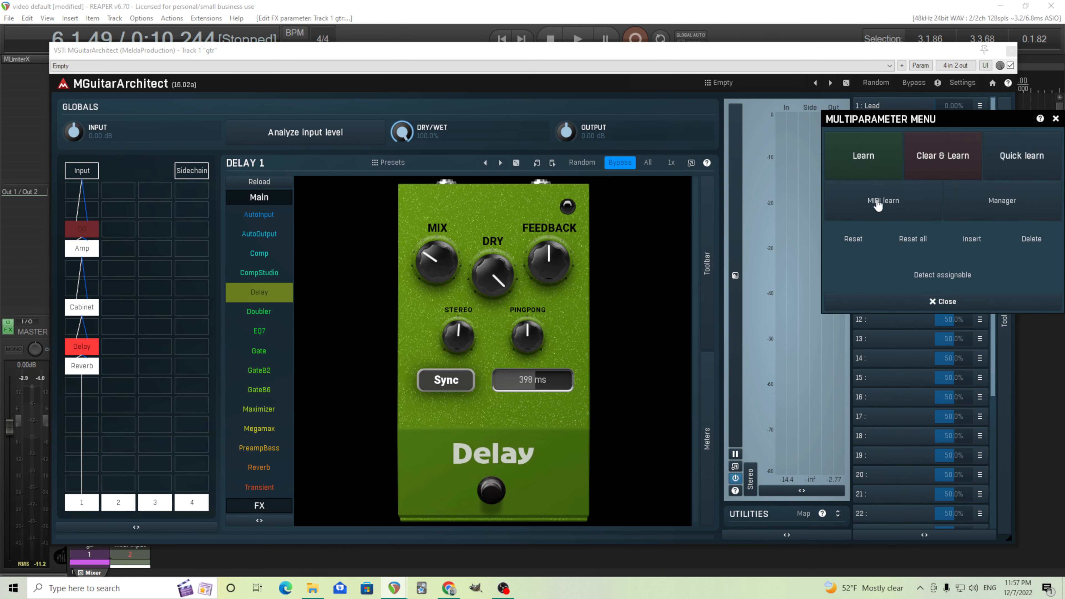
click(883, 201)
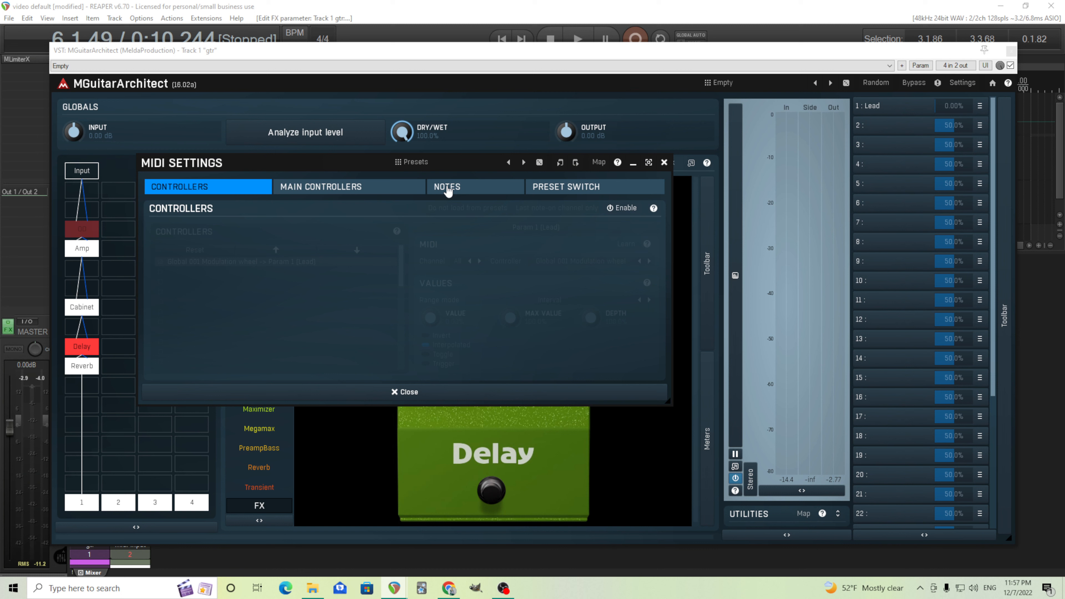
- Enable note controllers and assign the first note controller to Param 1 (Lead)
click(448, 187)
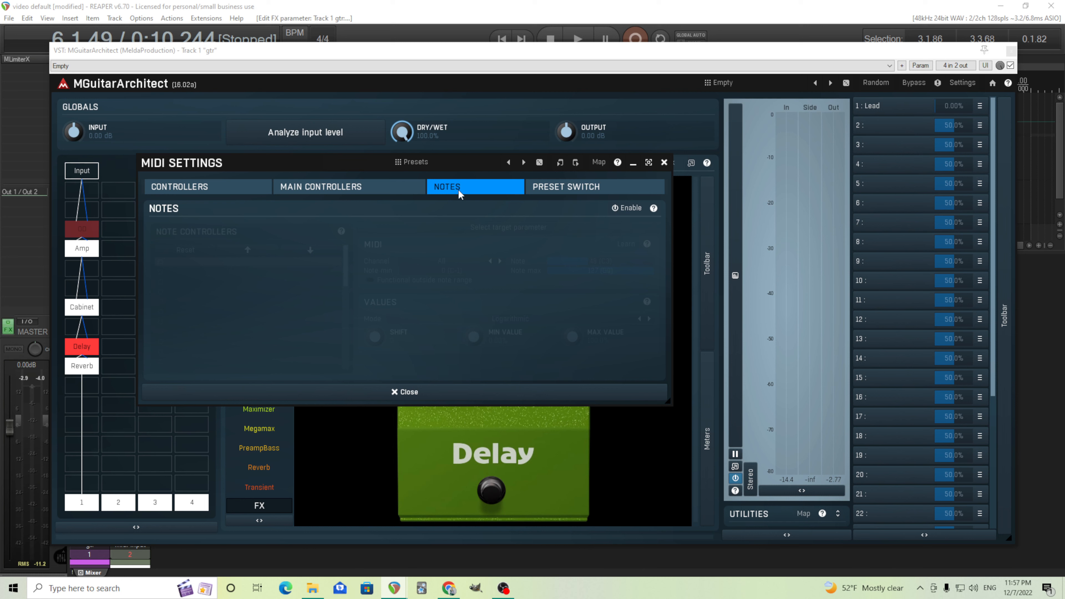
mouse_move(578, 240)
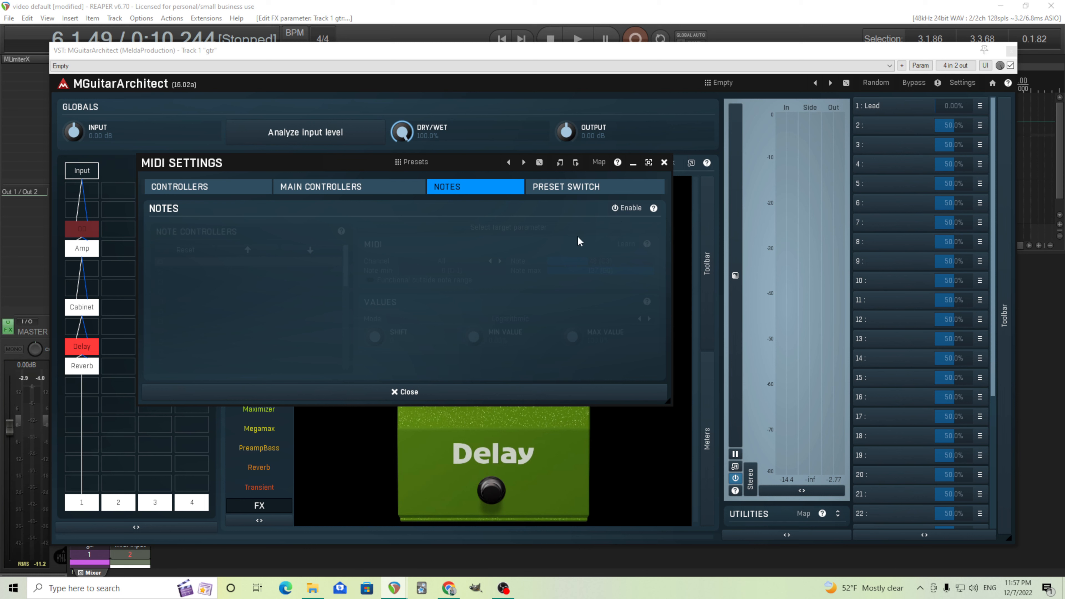
click(626, 208)
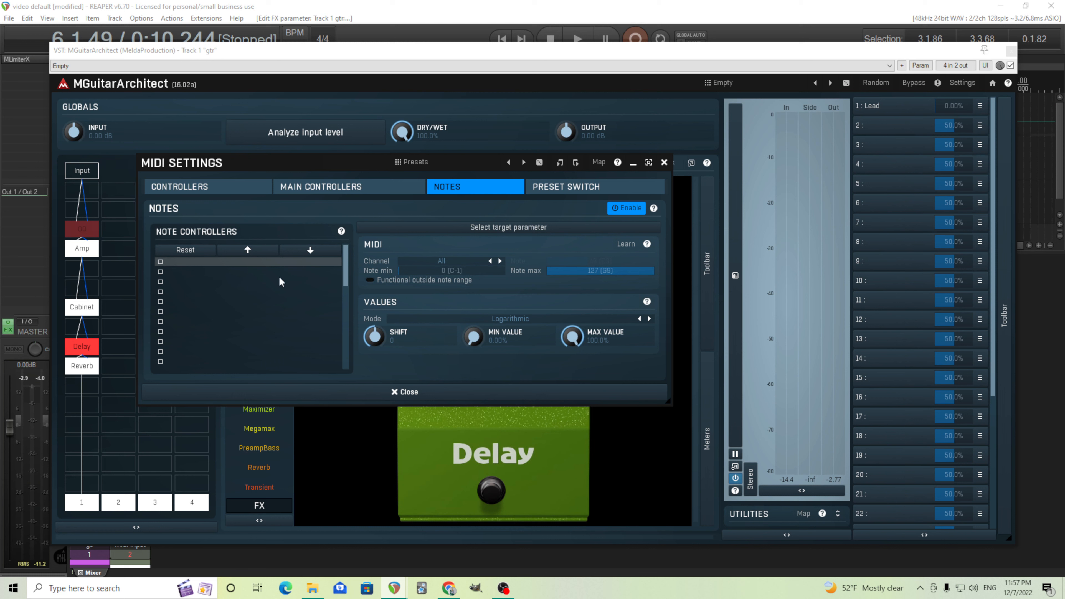
mouse_move(161, 263)
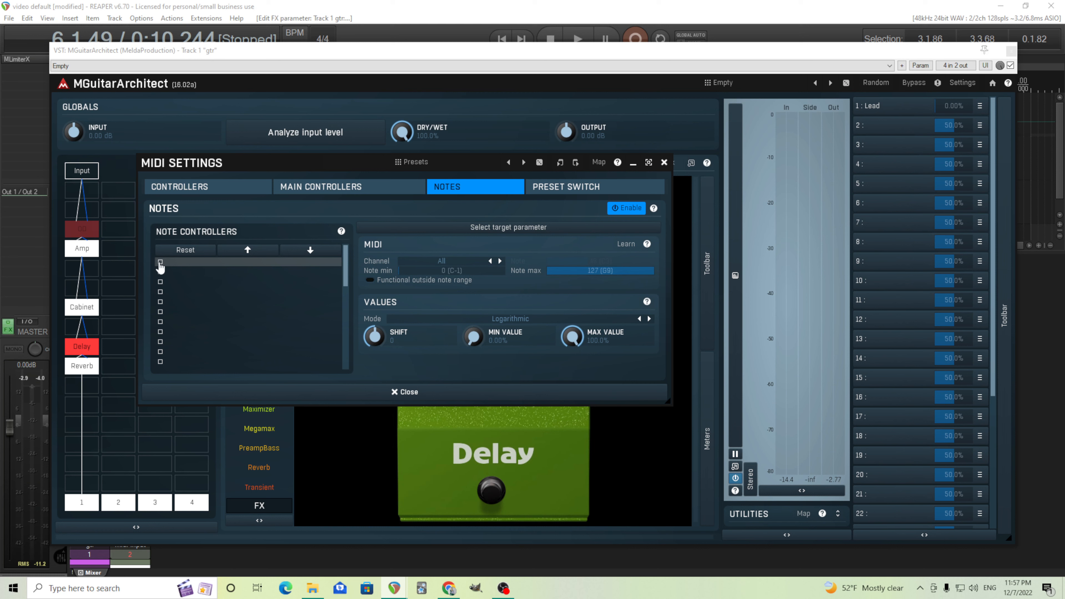
click(160, 262)
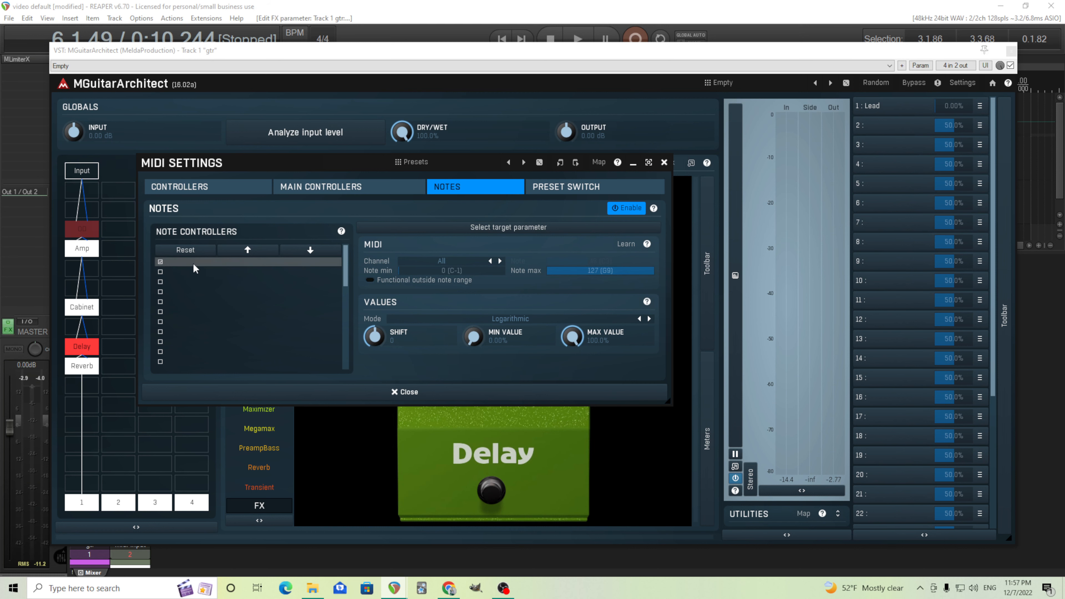
click(508, 228)
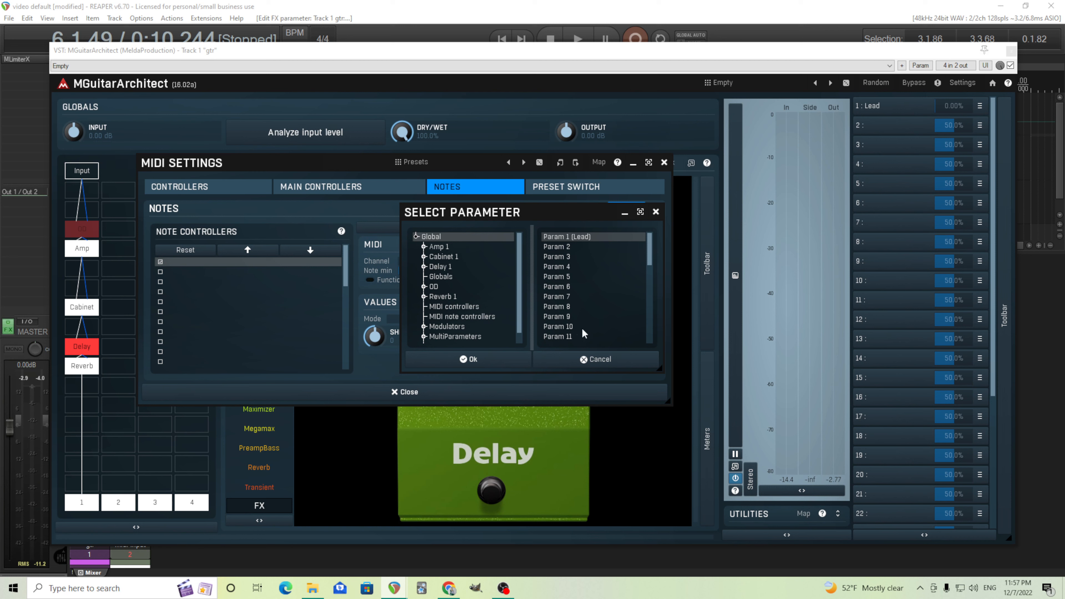
mouse_move(970, 96)
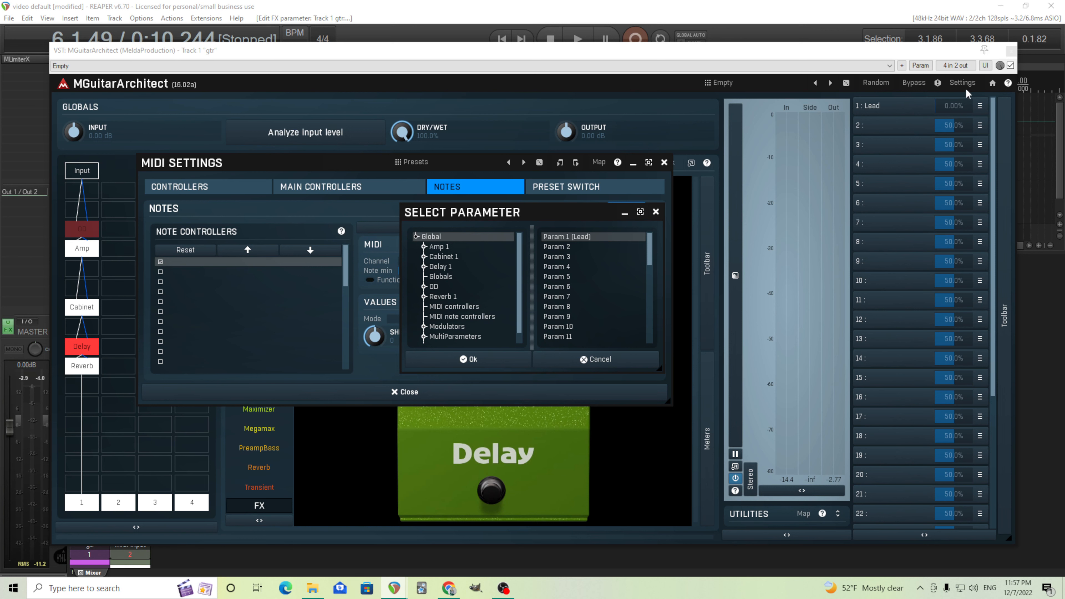
click(468, 359)
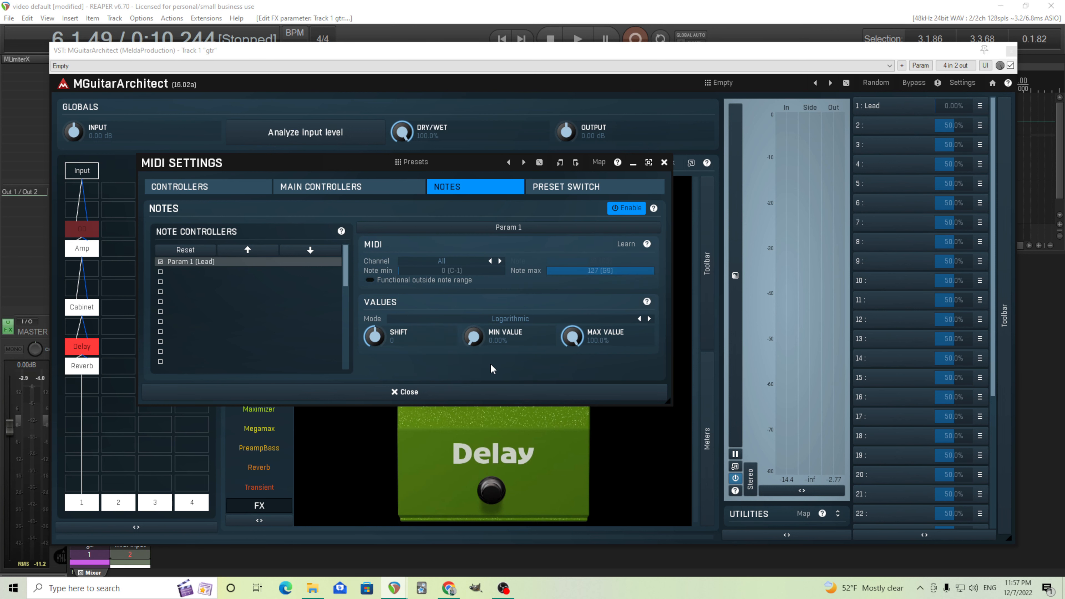
mouse_move(516, 324)
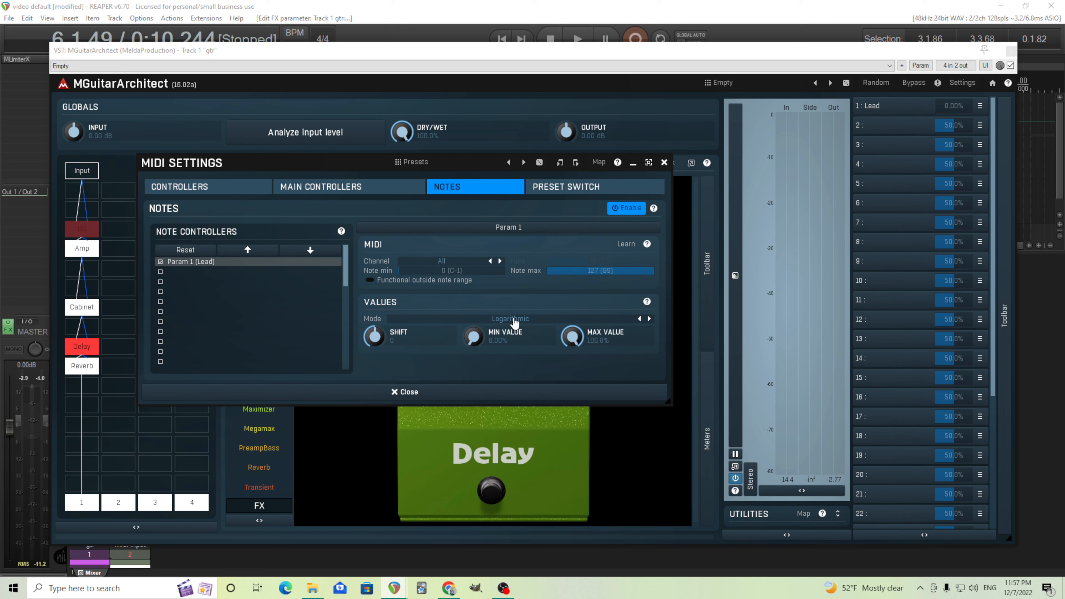
- Set the Lead note controller's value mode to Switch
click(510, 319)
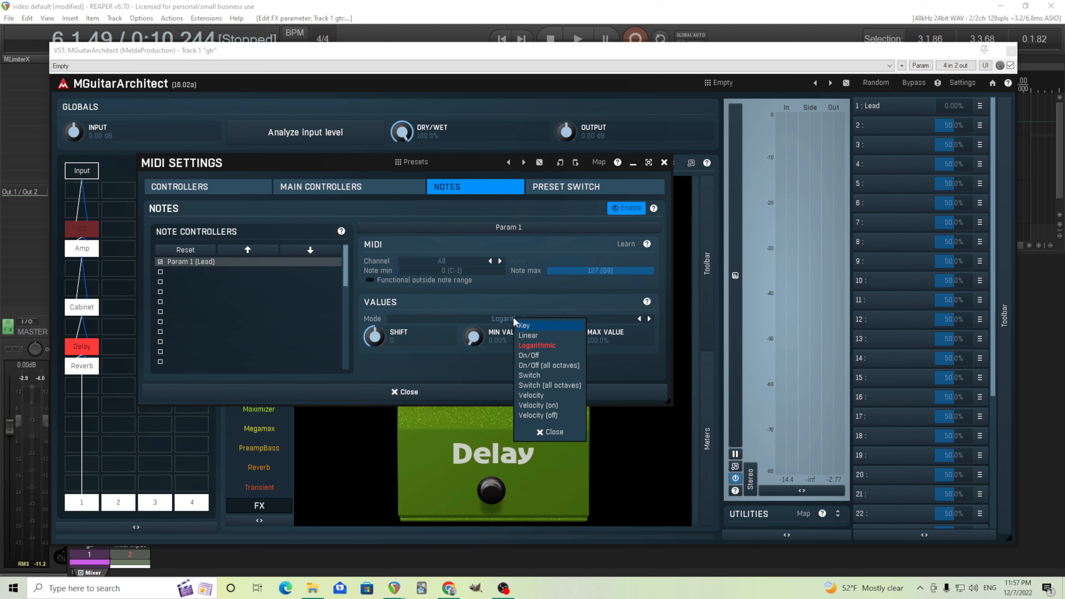
mouse_move(538, 358)
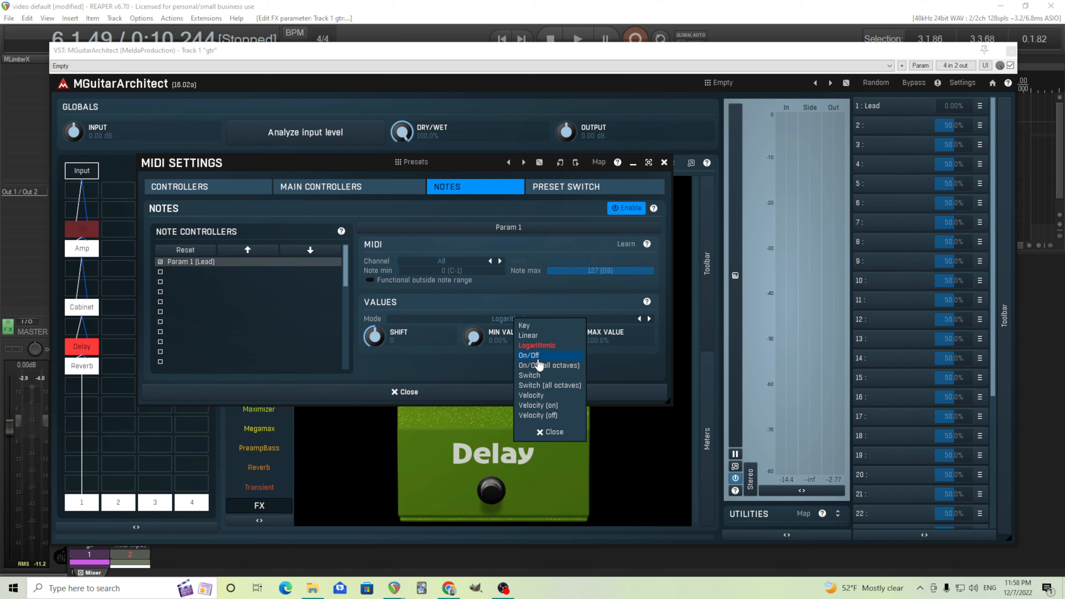
mouse_move(547, 379)
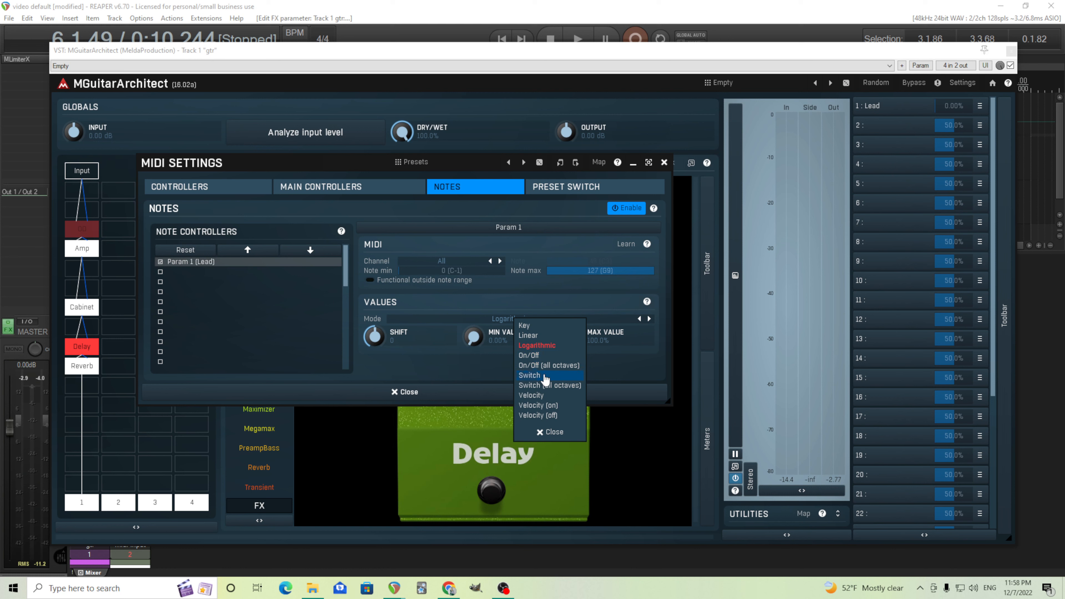
click(530, 375)
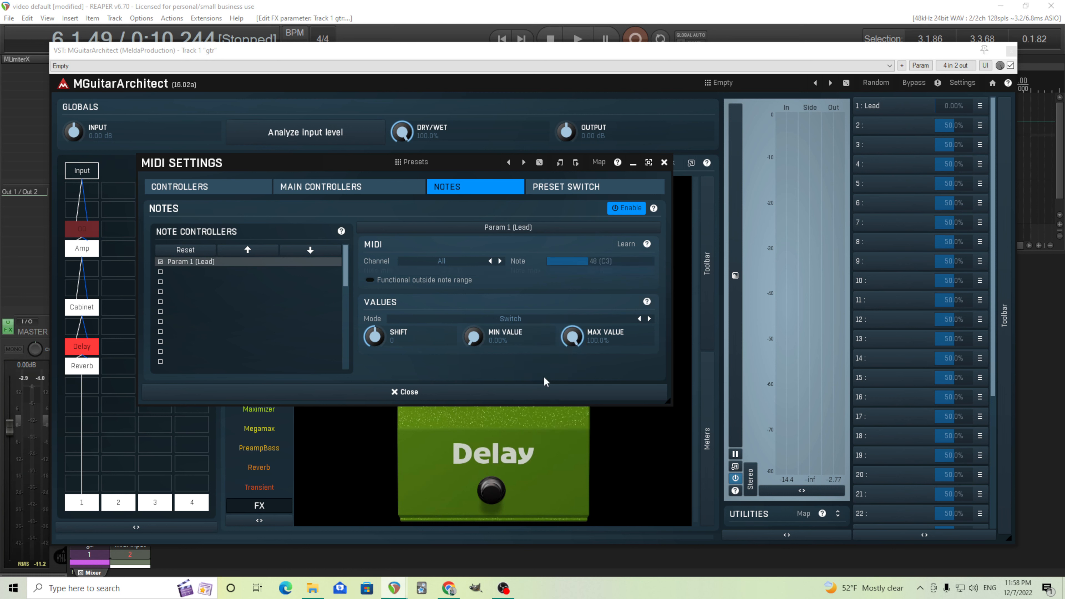
mouse_move(597, 265)
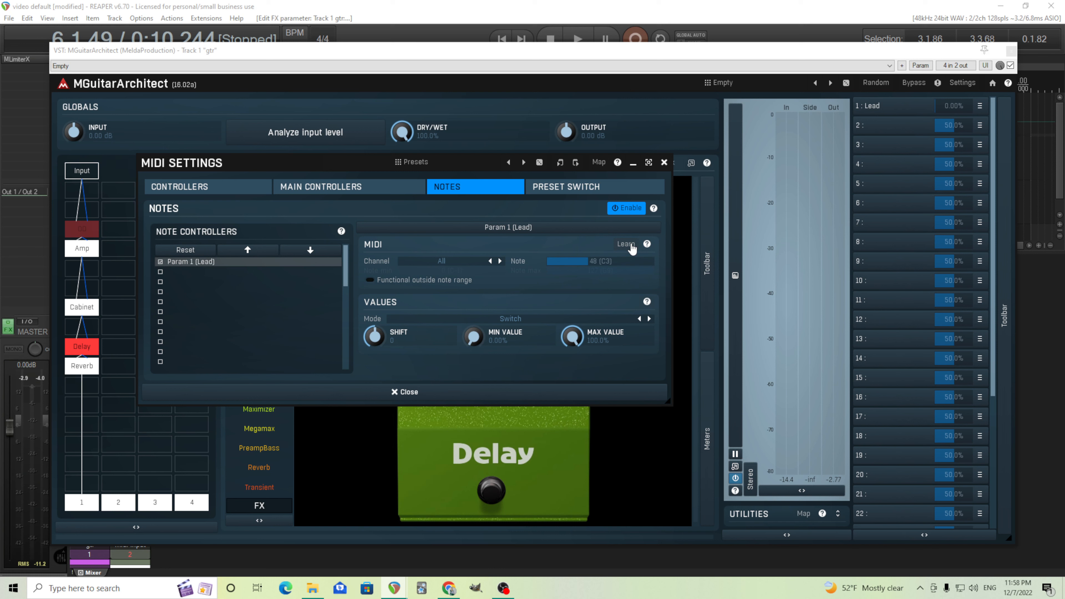
- Learn the triggering note from the controller: channel 1, note 0 (C-1)
click(626, 244)
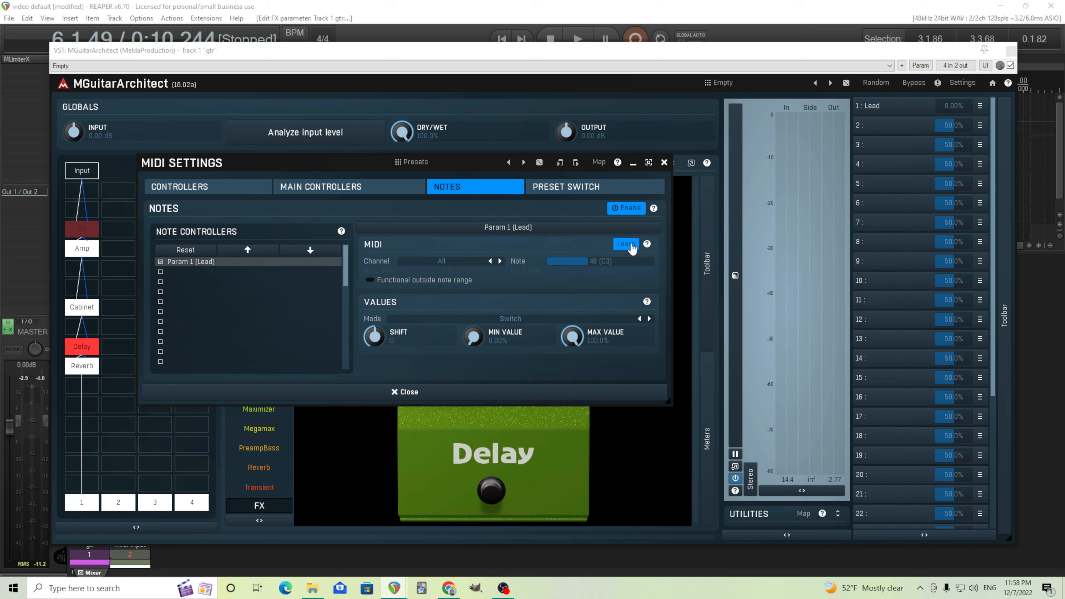
click(625, 244)
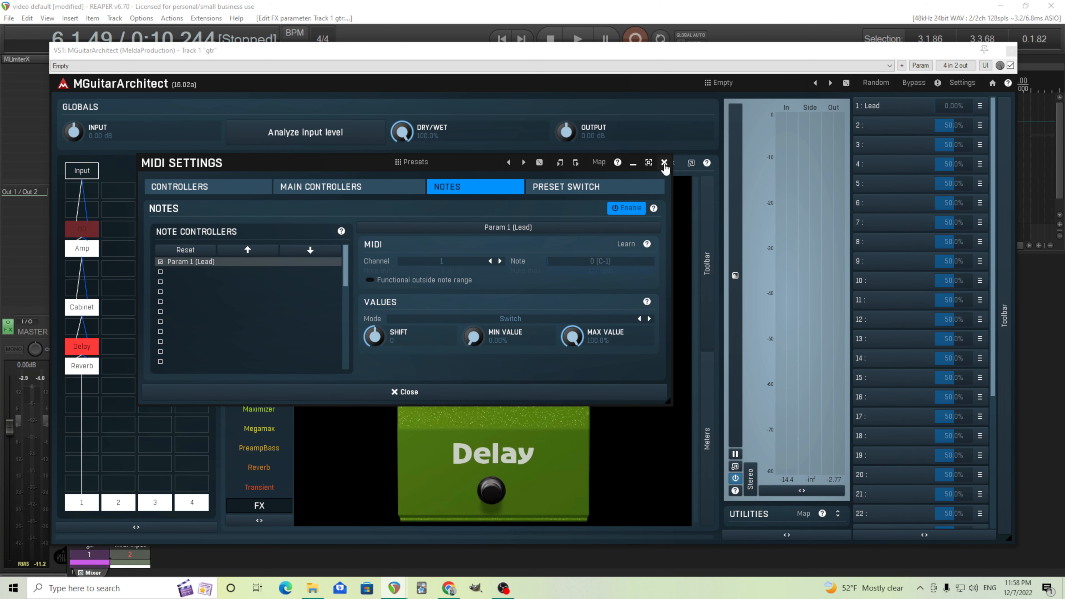
mouse_move(336, 100)
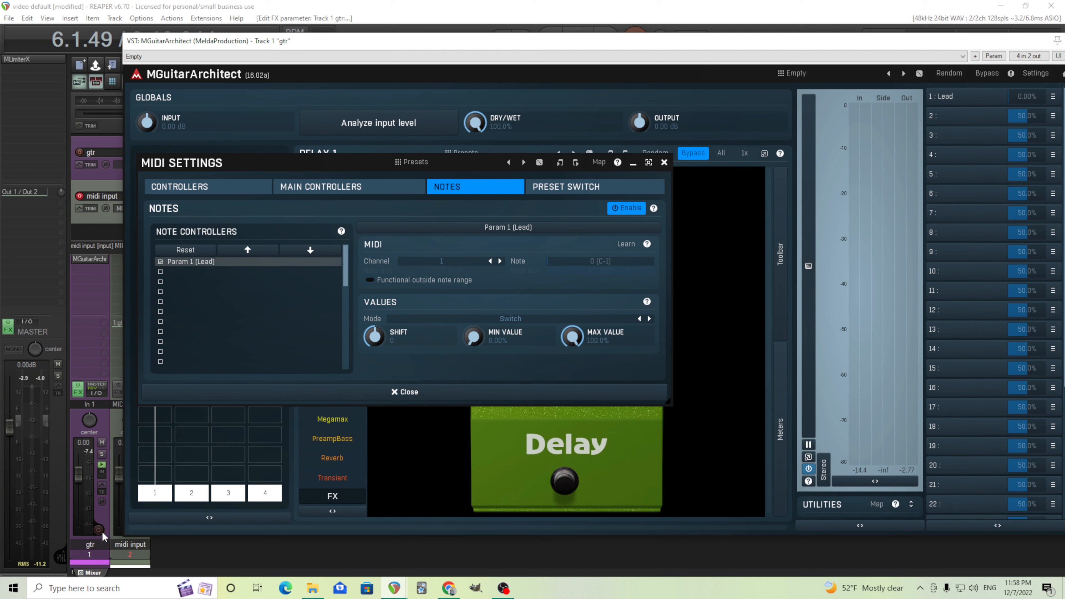
- Record-arm the gtr track, test the note toggling Lead, and close the MIDI Settings window
click(99, 531)
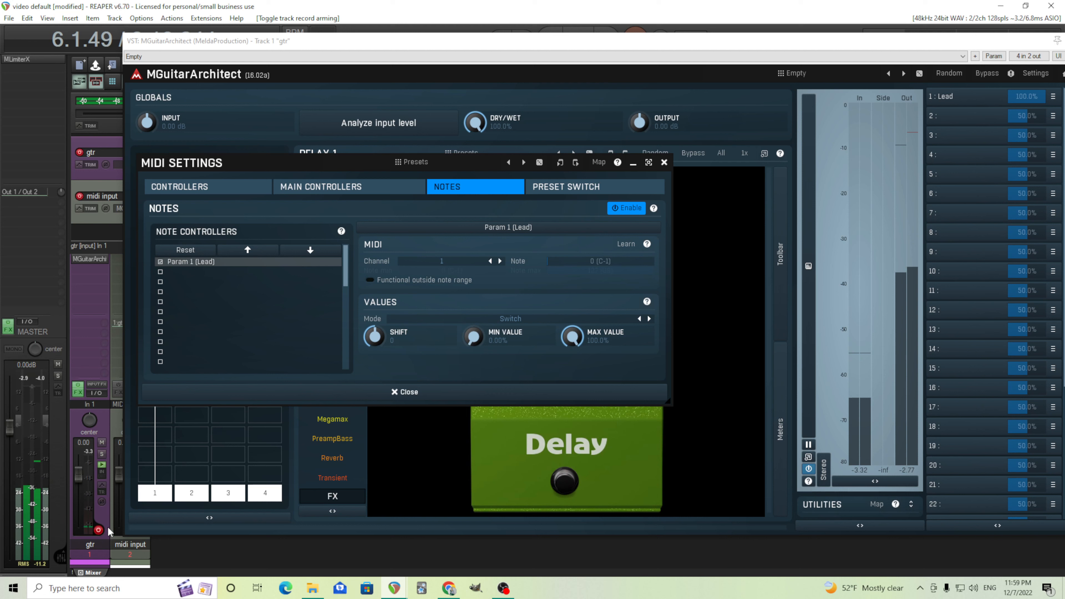
click(694, 153)
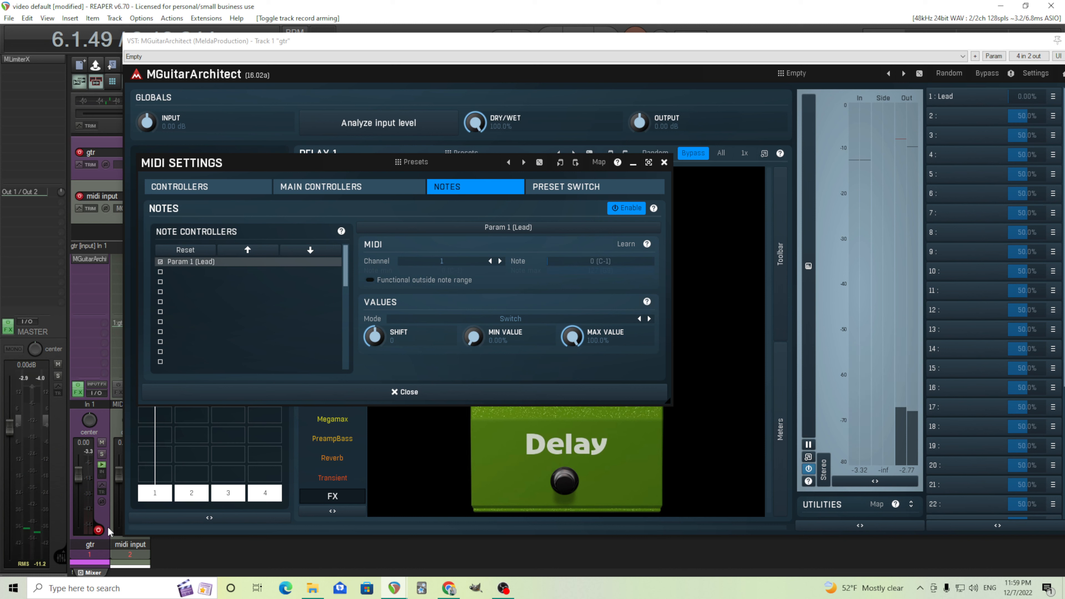
mouse_move(365, 384)
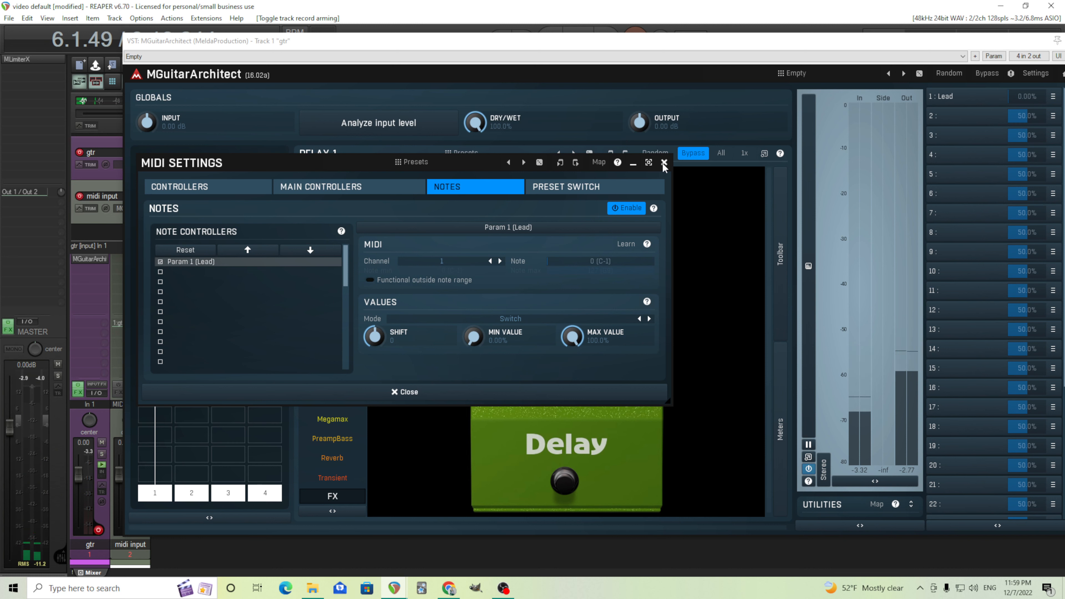
click(664, 162)
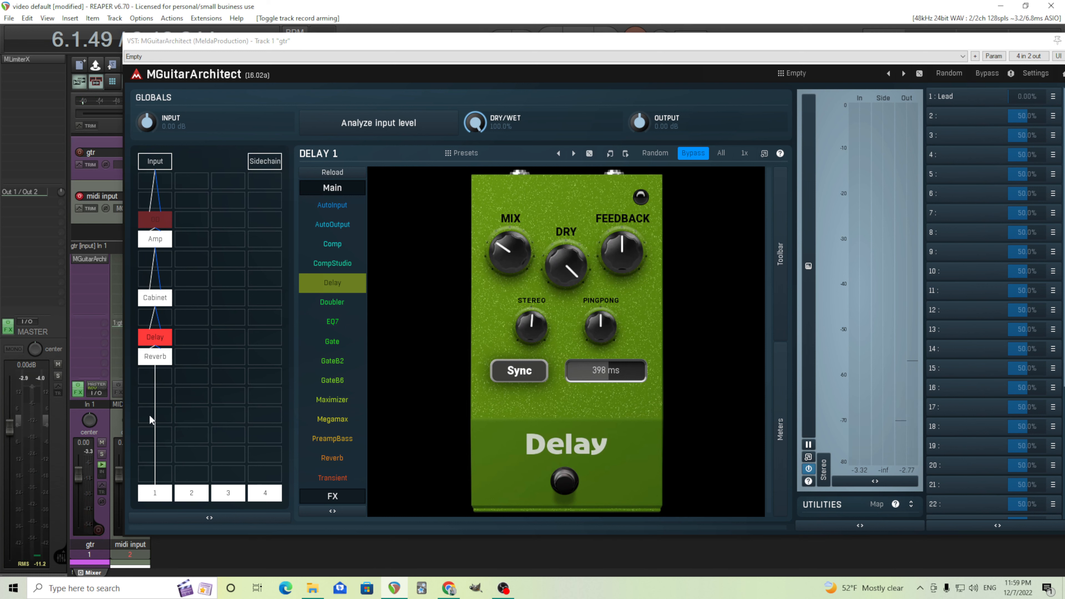
mouse_move(174, 332)
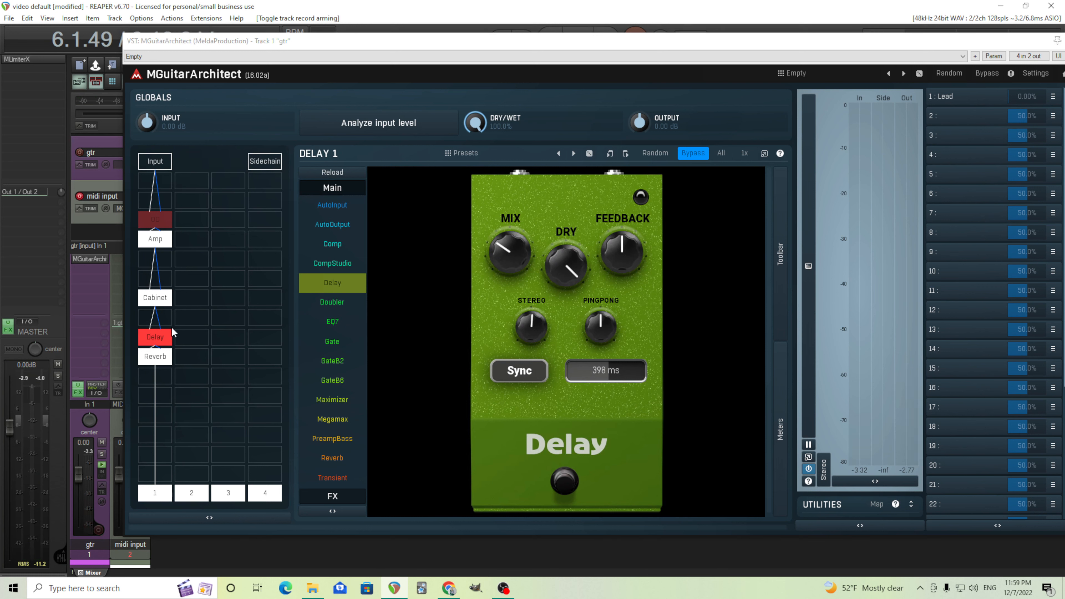
mouse_move(674, 261)
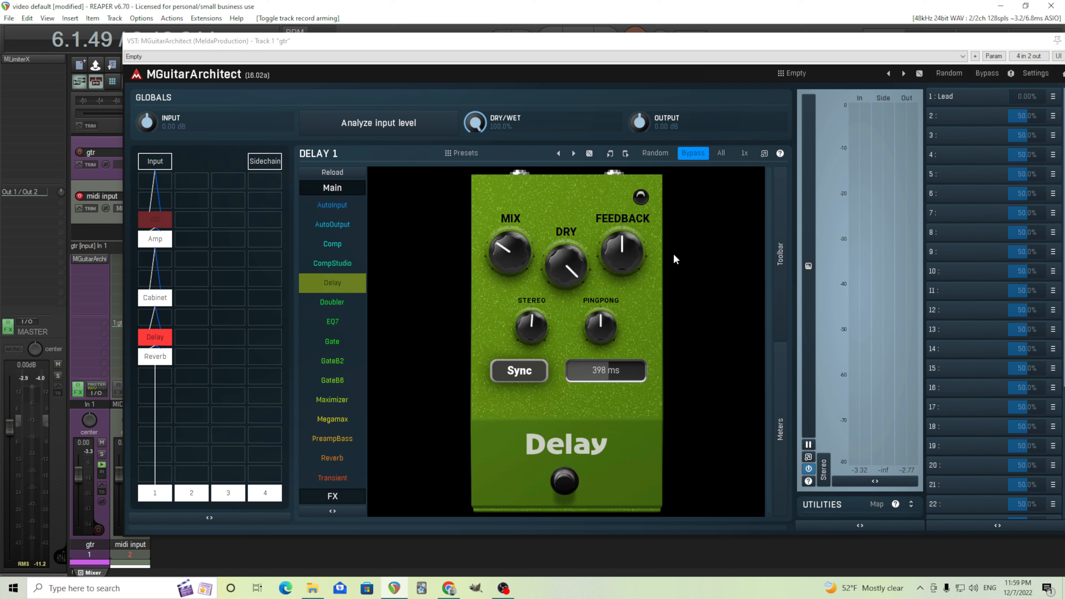
mouse_move(279, 325)
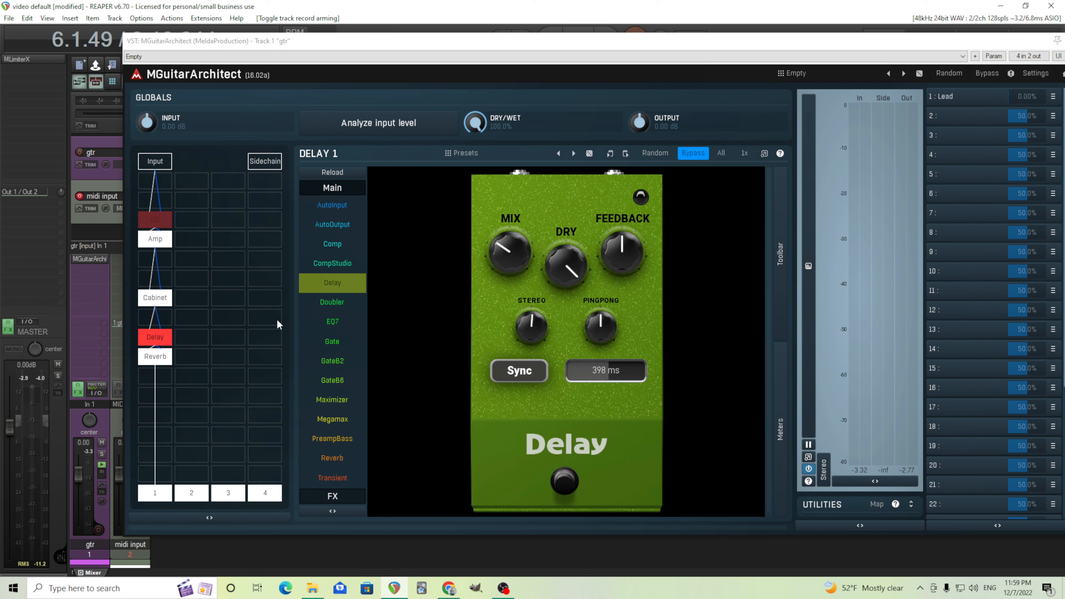
mouse_move(164, 224)
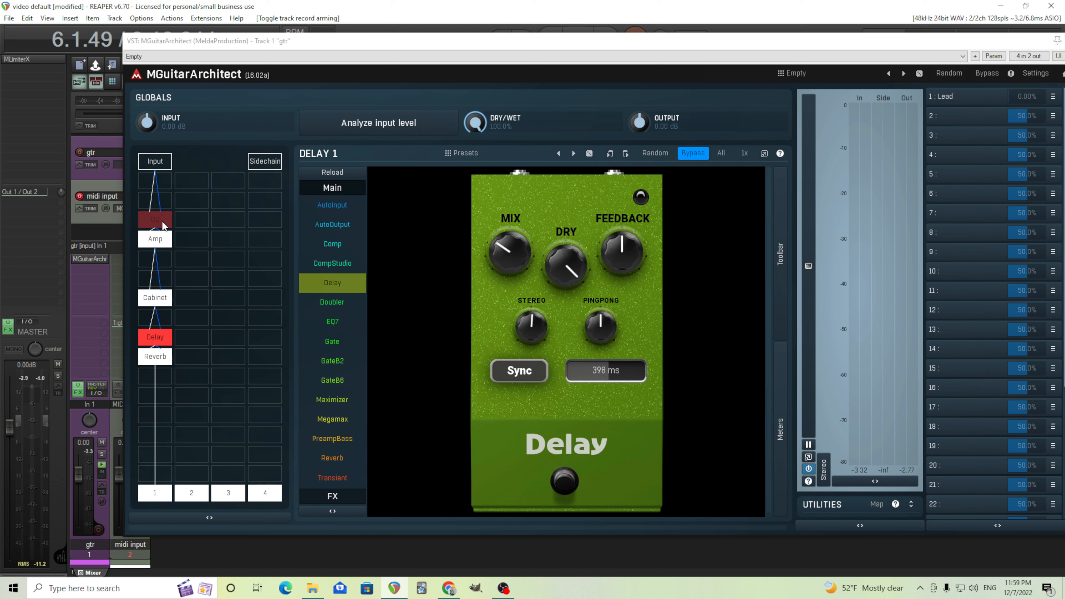
mouse_move(174, 340)
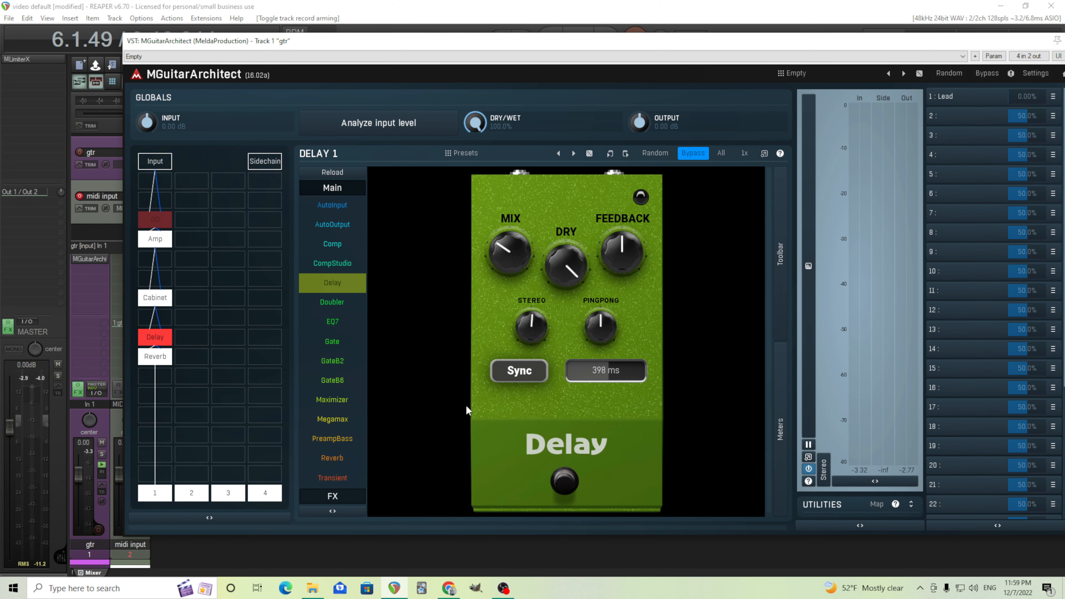
- Select the OD slot in the chain grid to show the overdrive pedal's controls
click(155, 220)
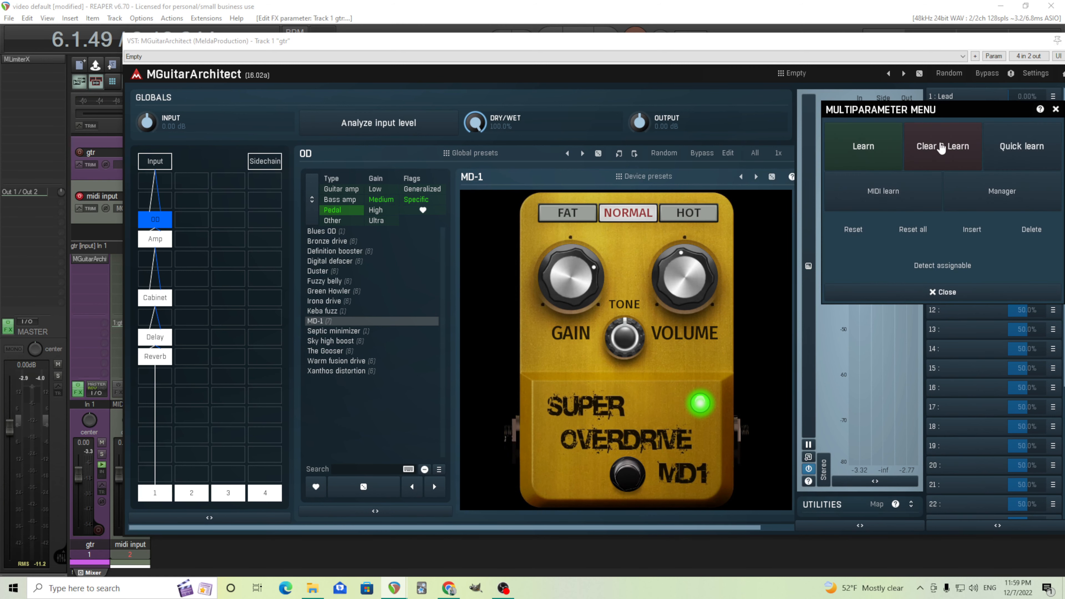
mouse_move(939, 153)
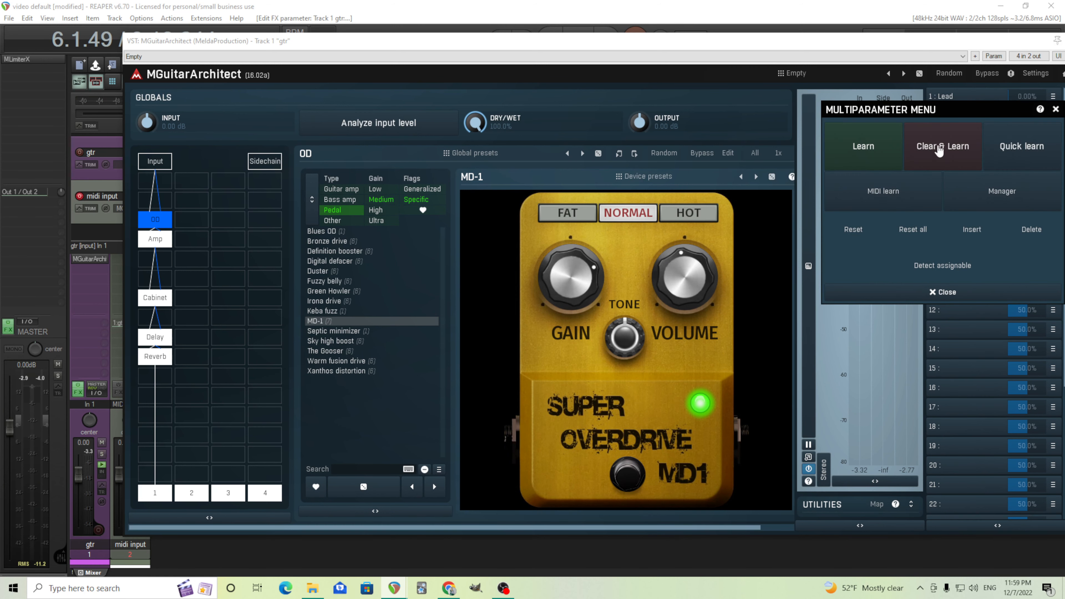
- Clear & Learn Lead, turn the OD gain down to 12.4% so it is captured, and reach the Lead editor
click(943, 292)
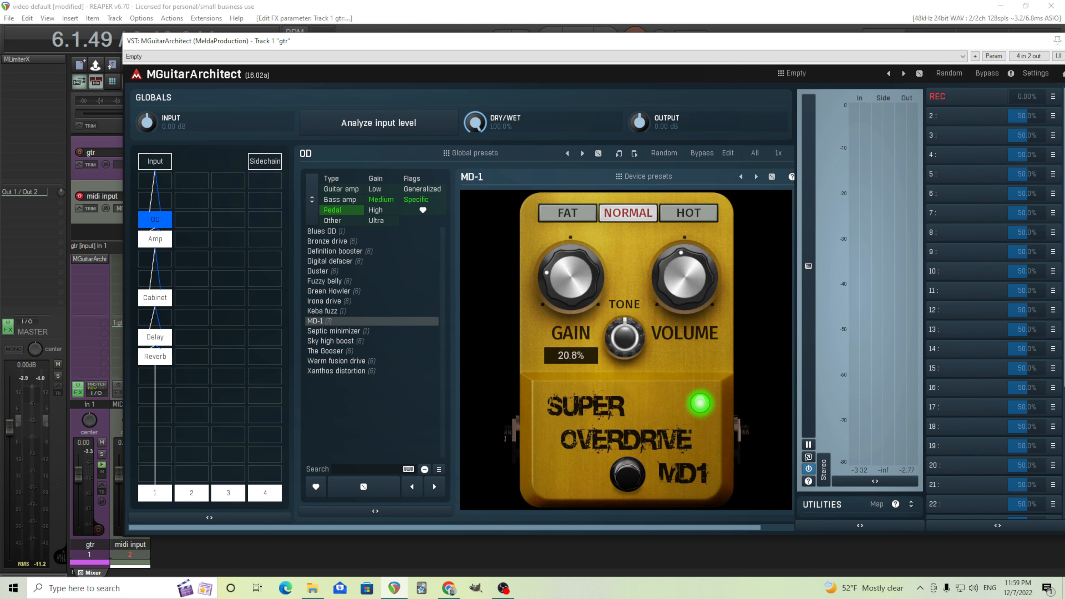
drag(564, 275, 564, 299)
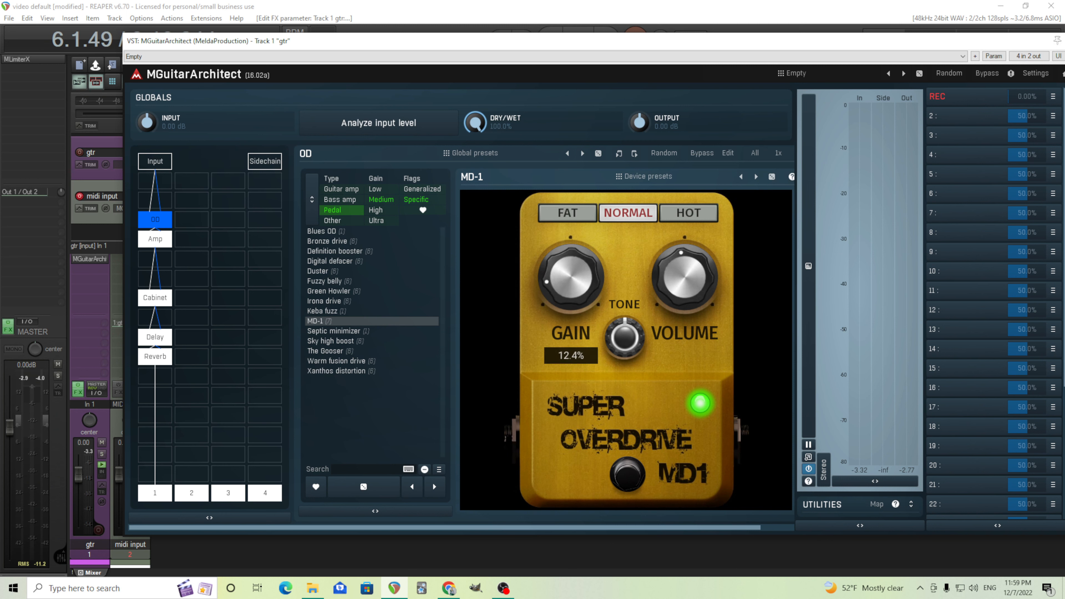
drag(569, 272, 570, 293)
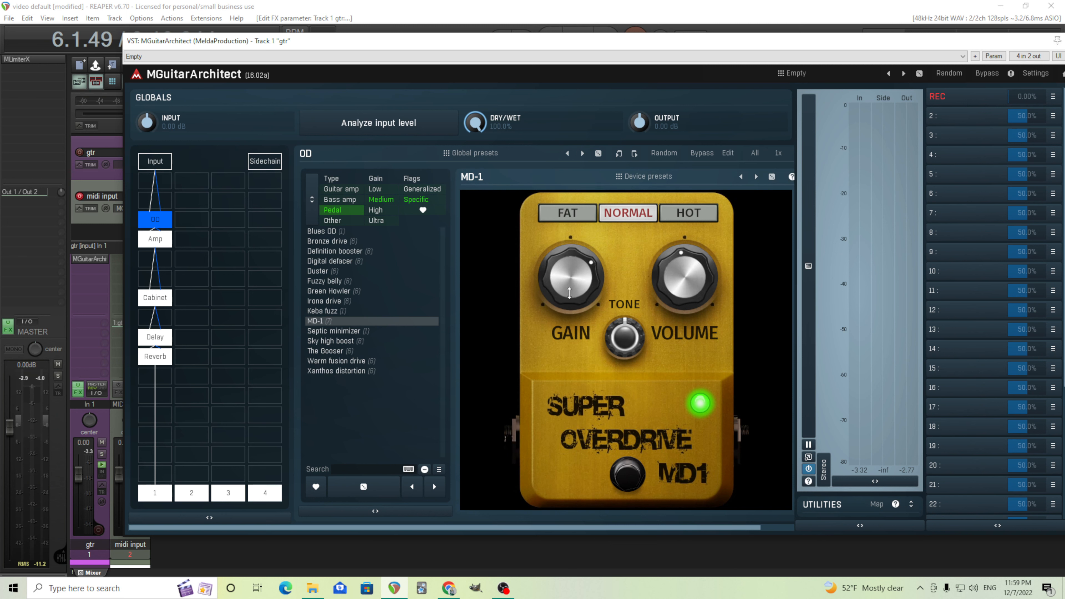
click(154, 337)
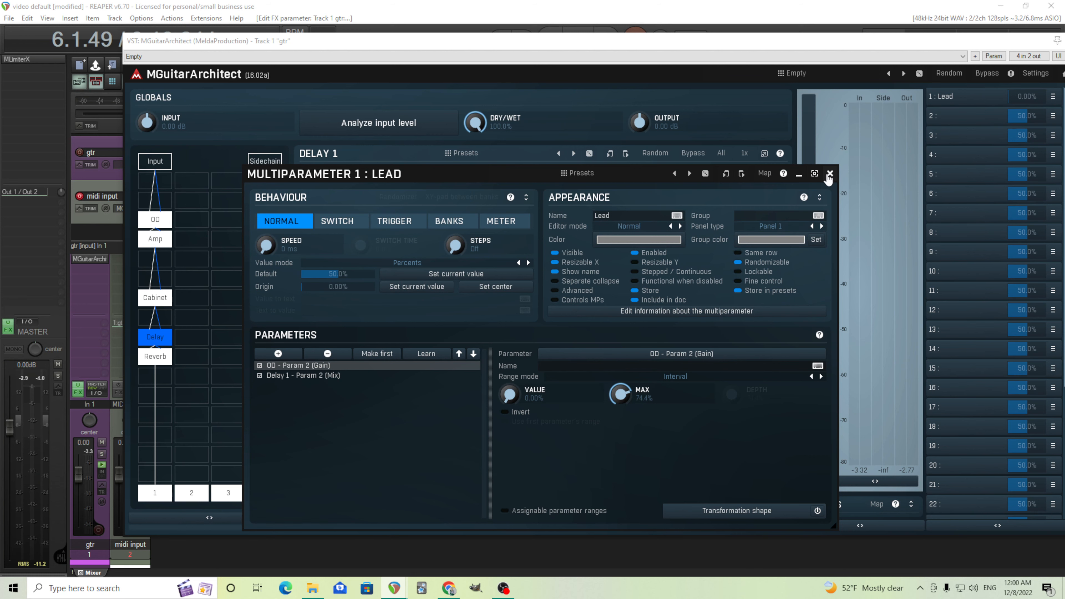
- Close the MULTIPARAMETER 1 : LEAD editor, returning to the Delay pedal view with Lead at 0%
click(831, 174)
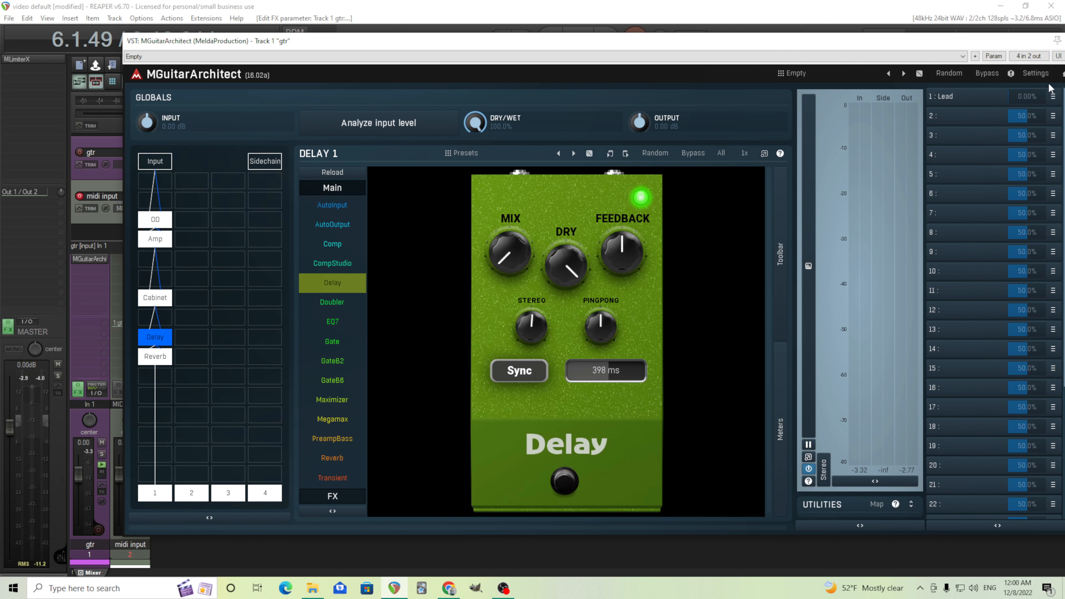
mouse_move(1028, 89)
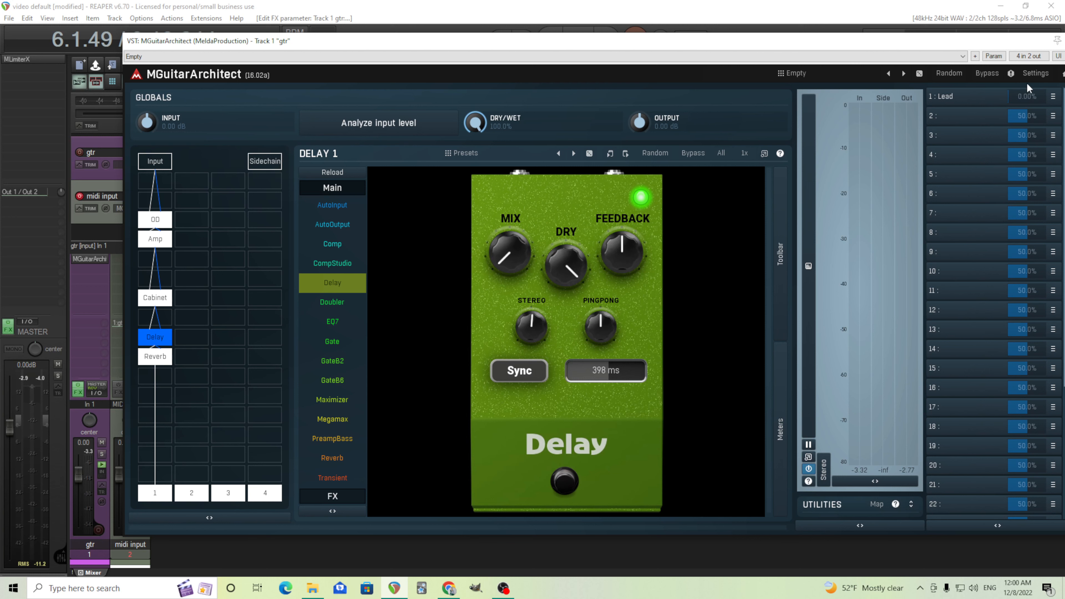
click(99, 531)
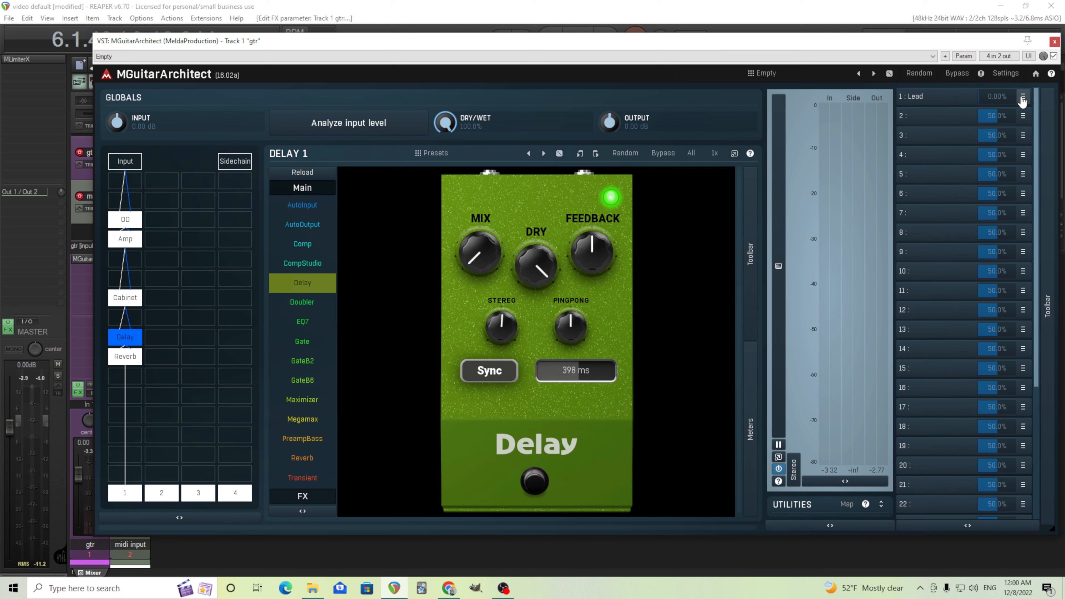
- Bring up Lead's MIDI learn assignments, reviewing the Notes list and returning to Controllers for CC7 Volume
click(1023, 97)
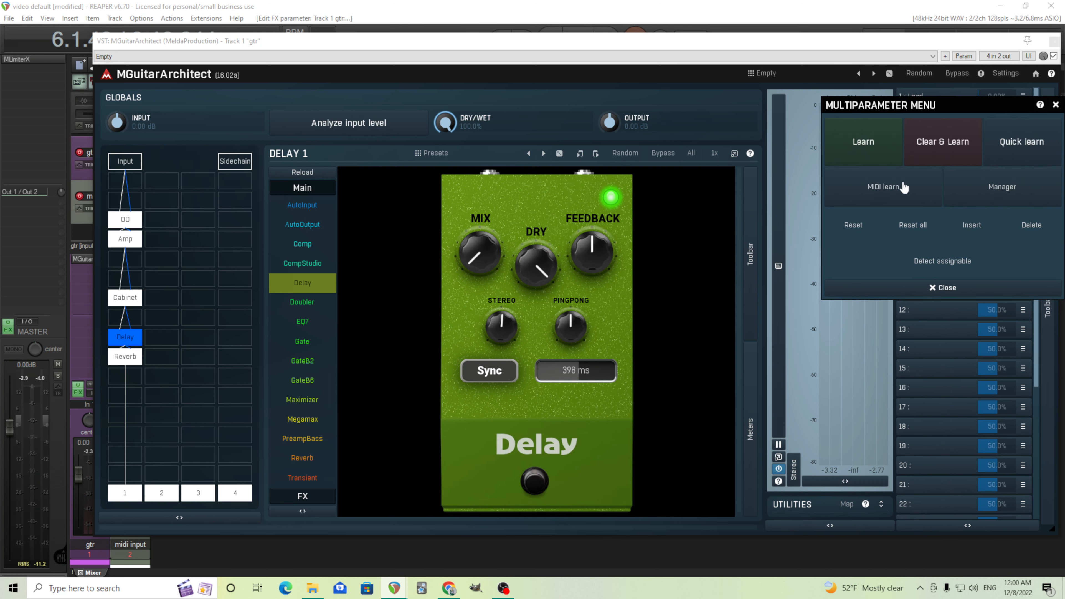
click(884, 187)
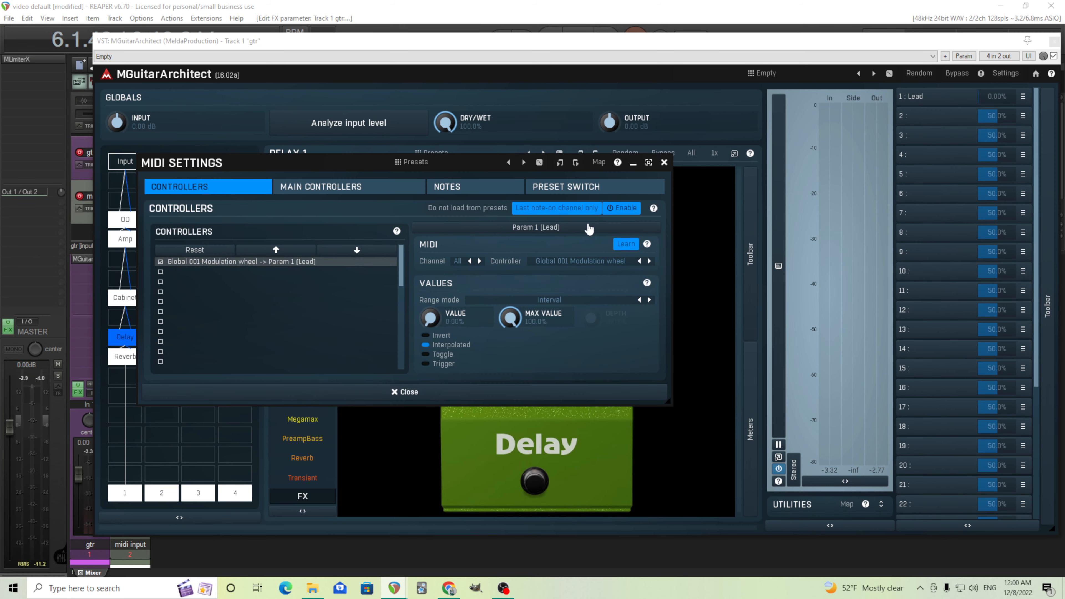
click(475, 187)
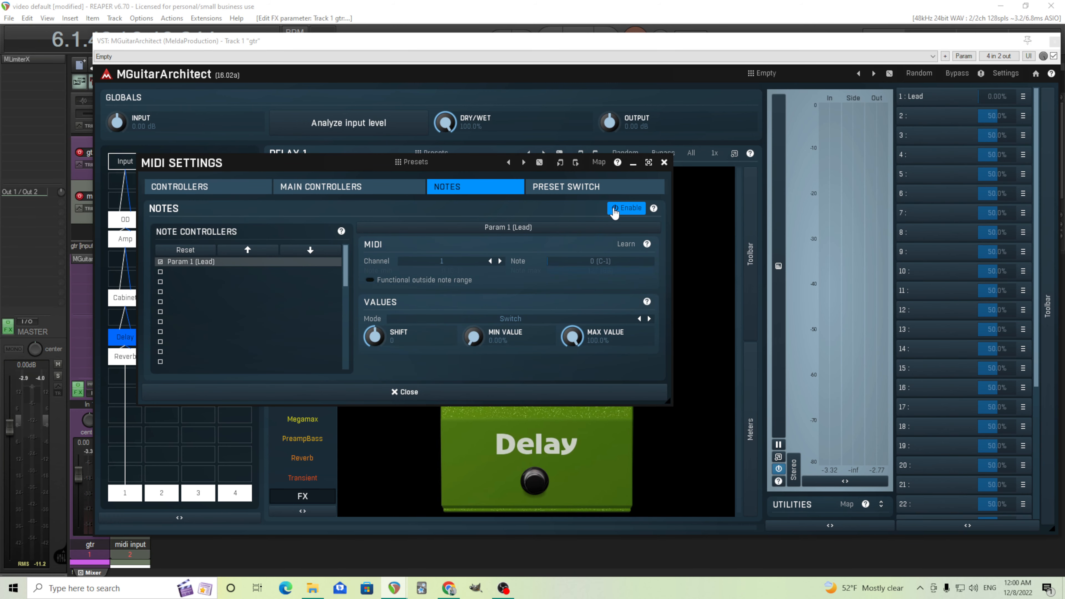
click(179, 186)
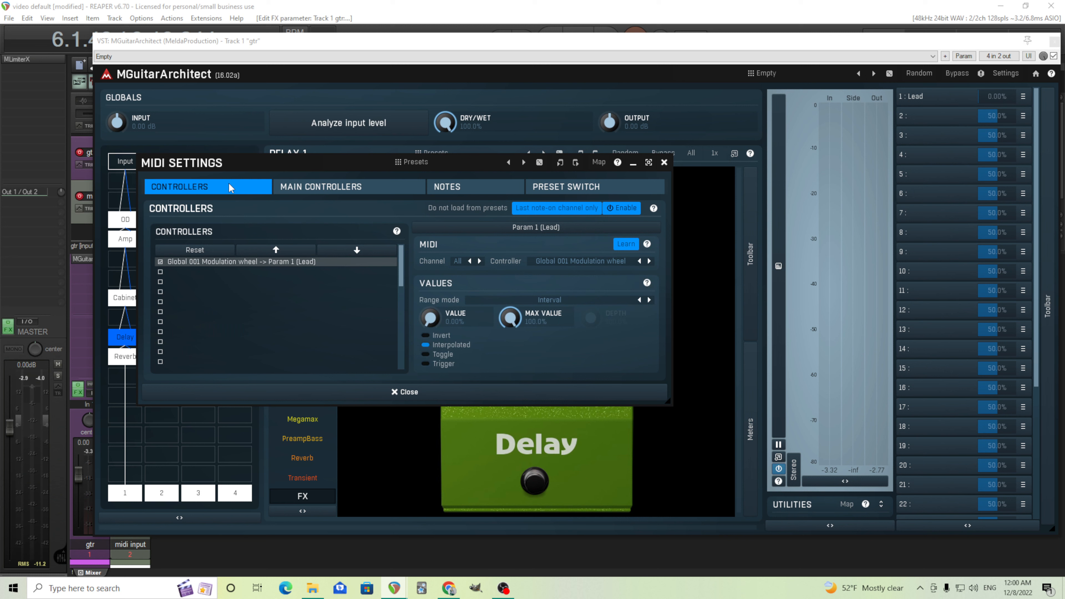
mouse_move(243, 254)
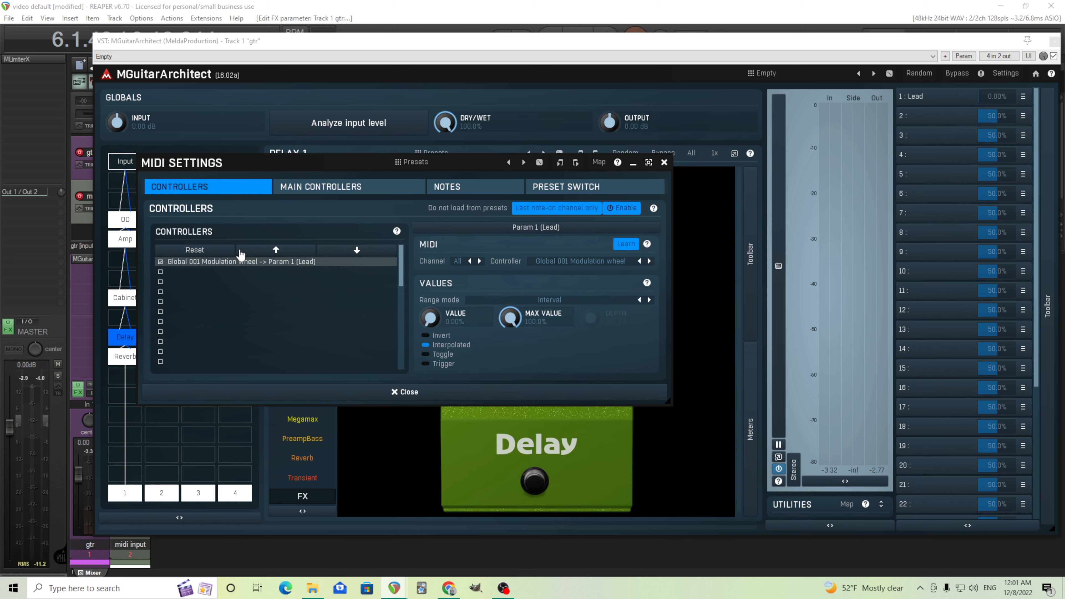
mouse_move(267, 275)
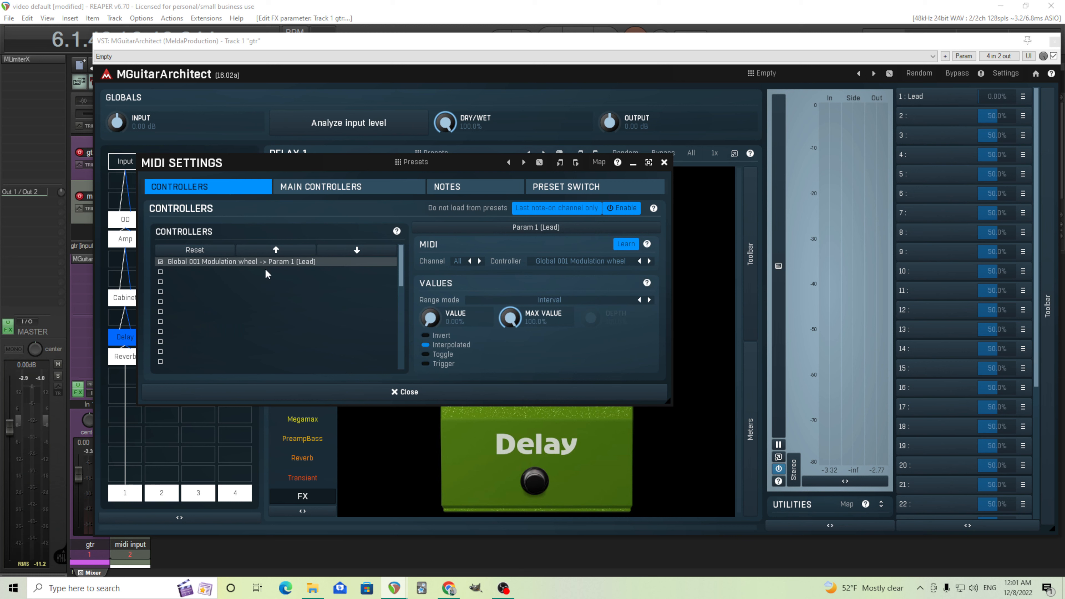
mouse_move(631, 262)
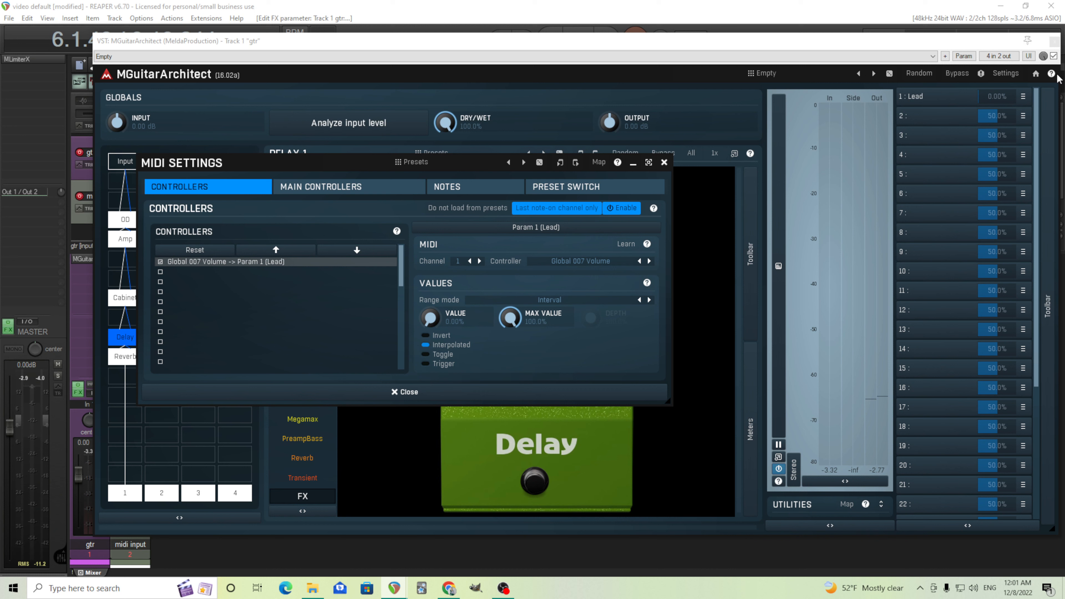
mouse_move(665, 162)
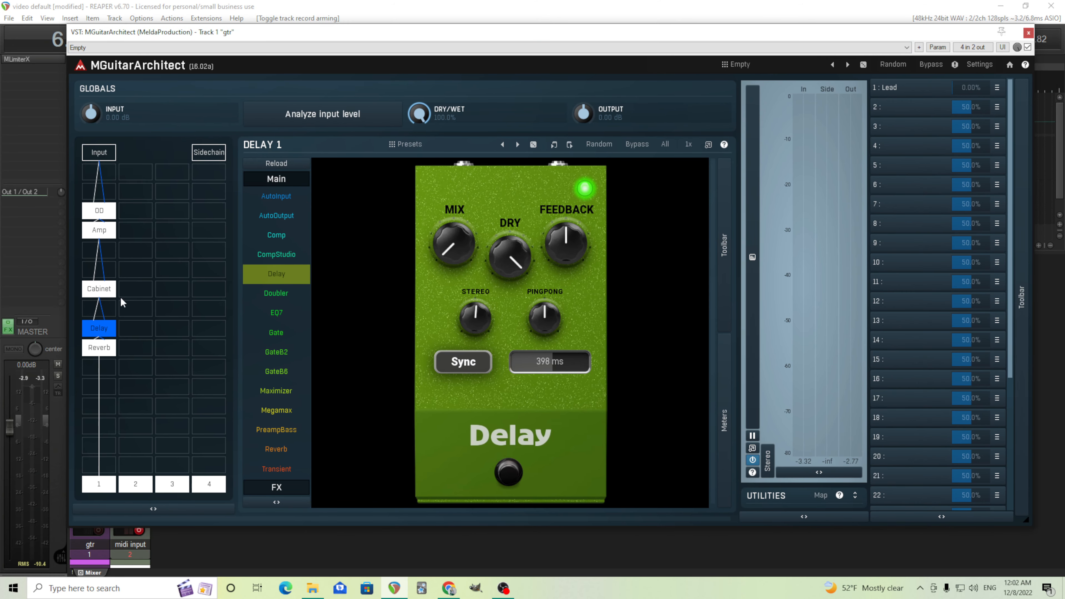
mouse_move(770, 185)
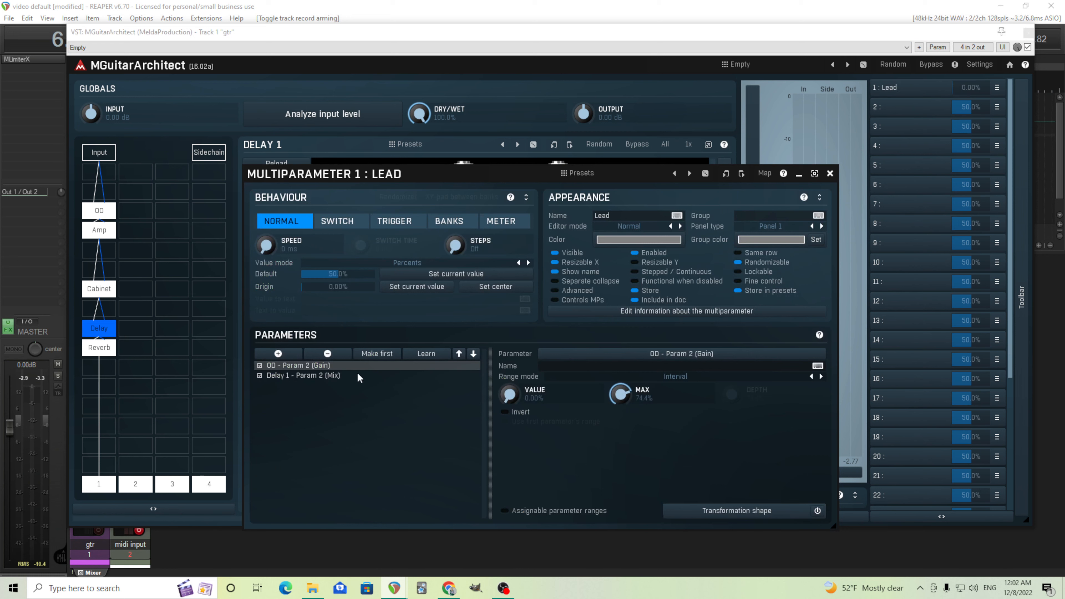
mouse_move(322, 385)
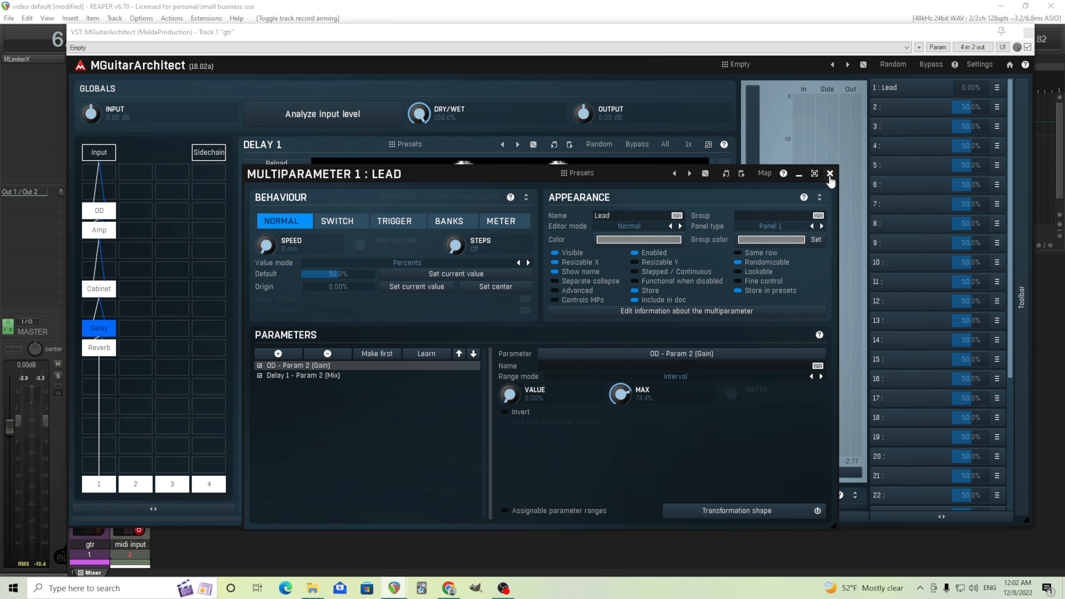
click(830, 173)
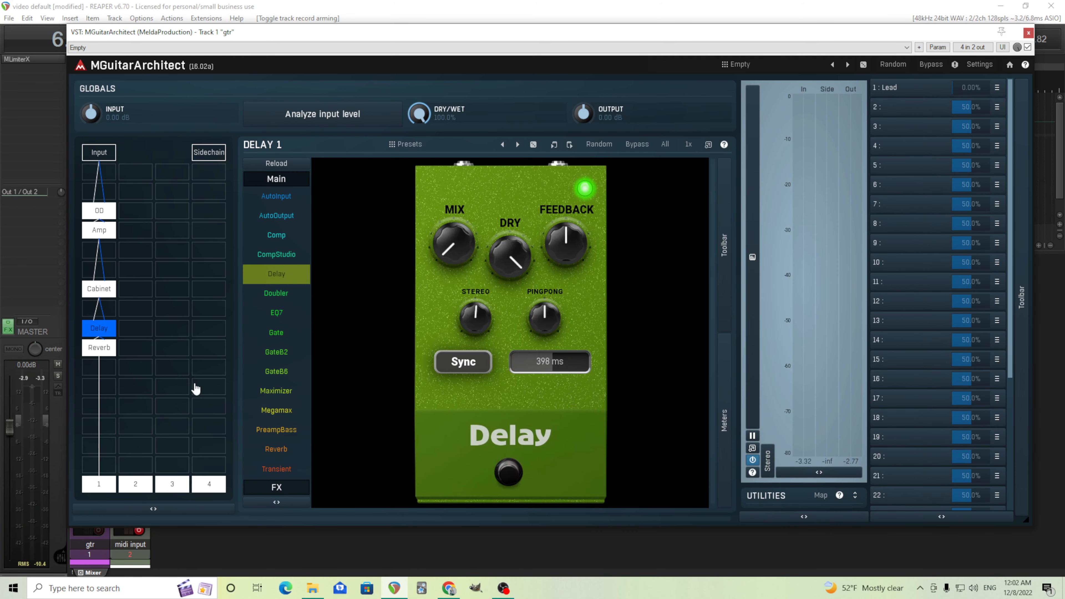